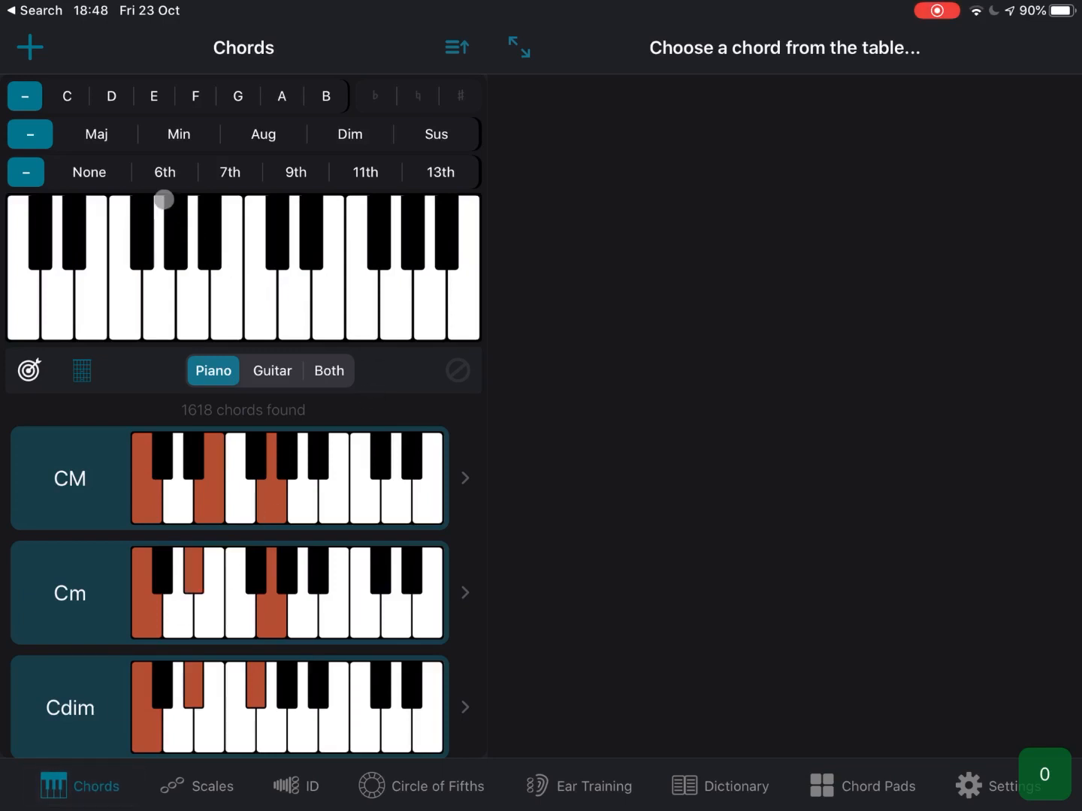
- Filter the chord list to C minor, preview guitar and combined diagrams, and settle on piano diagrams
click(66, 96)
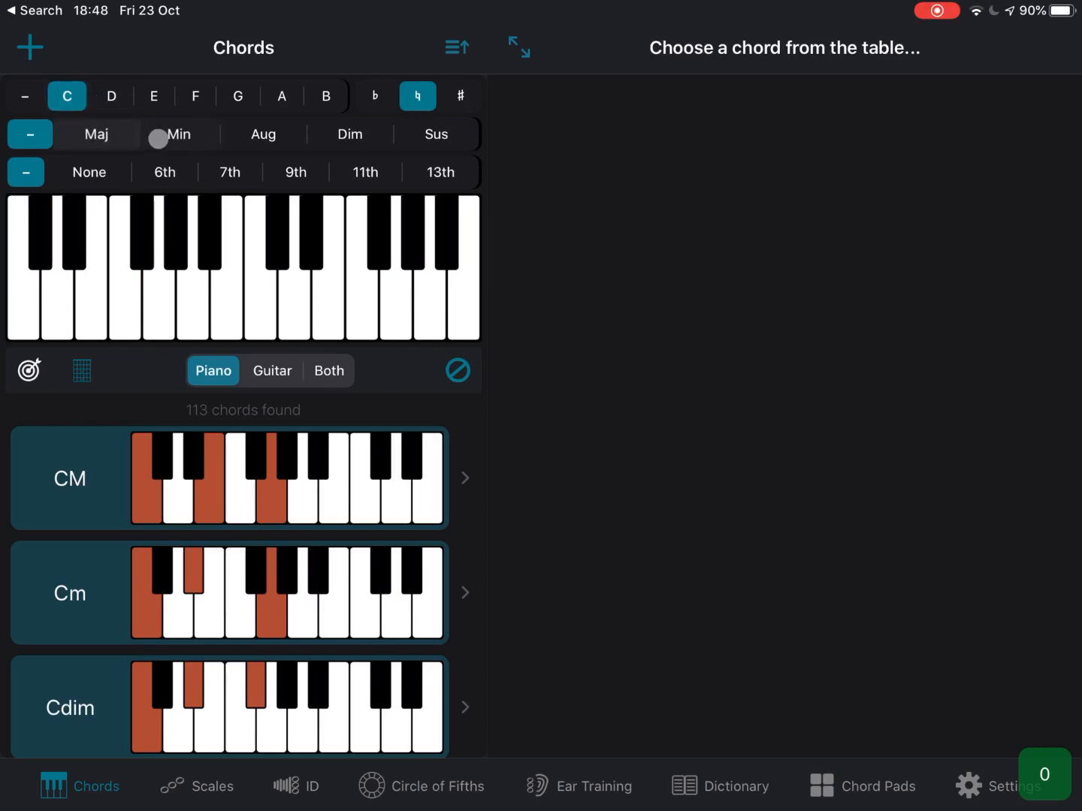
click(178, 135)
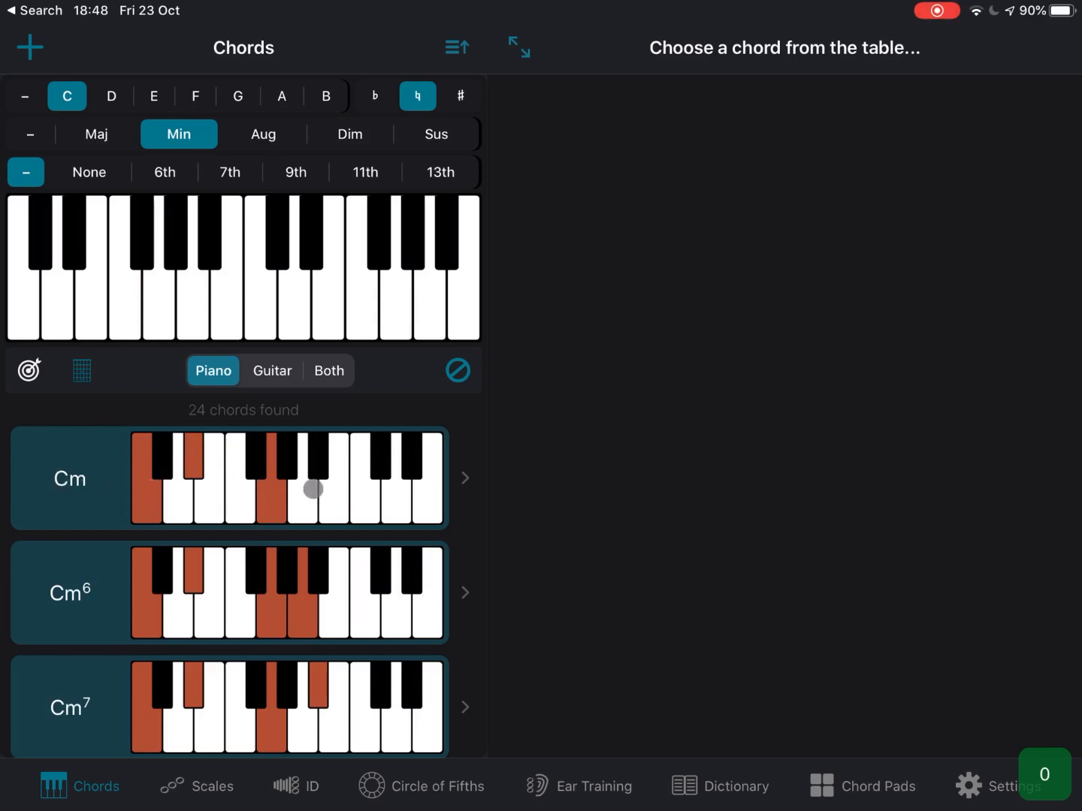
click(272, 370)
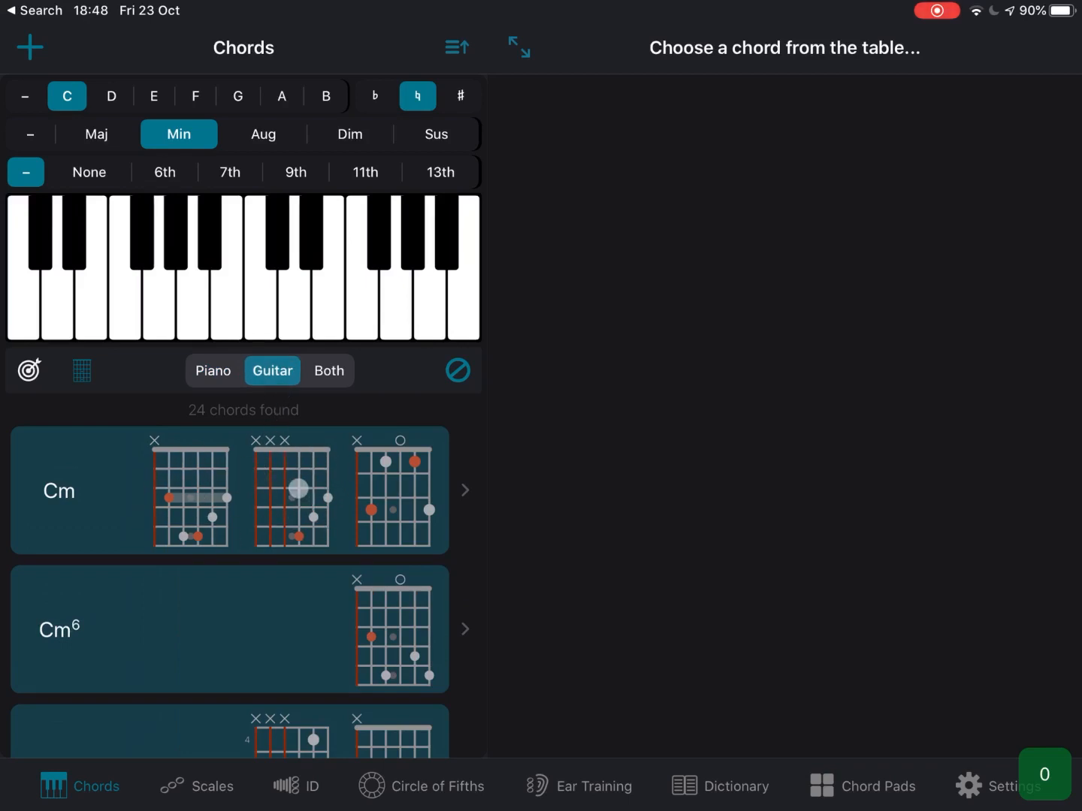
click(328, 370)
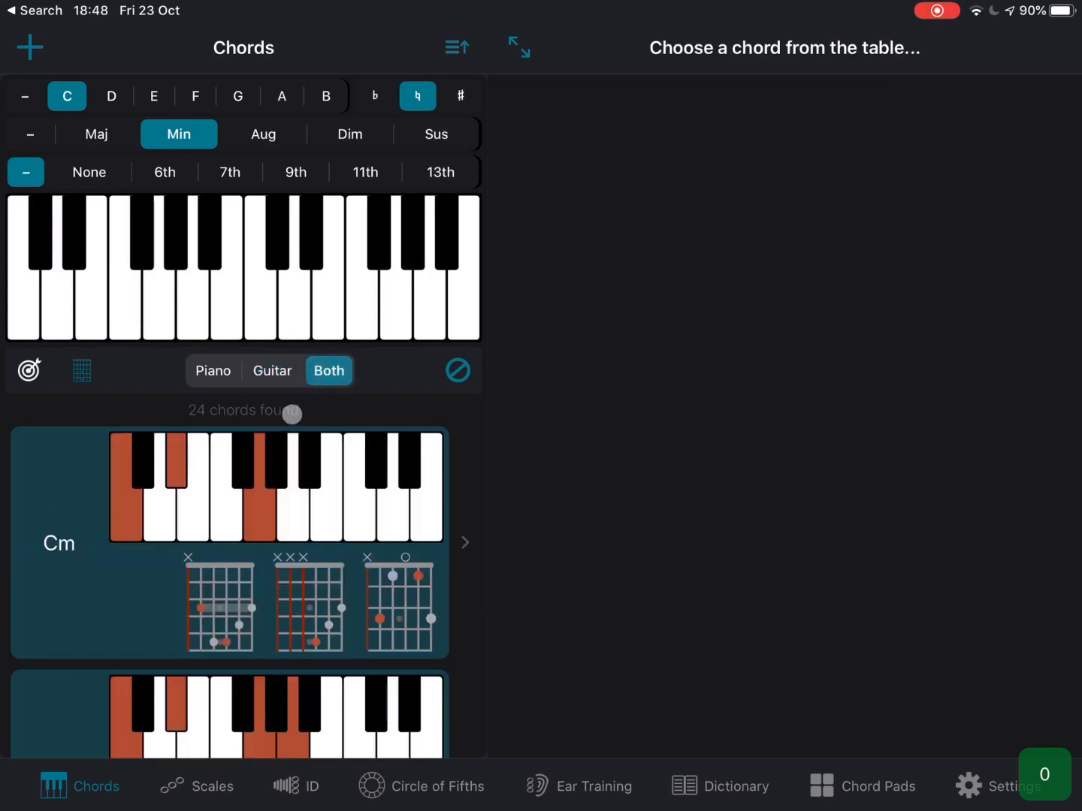
click(213, 371)
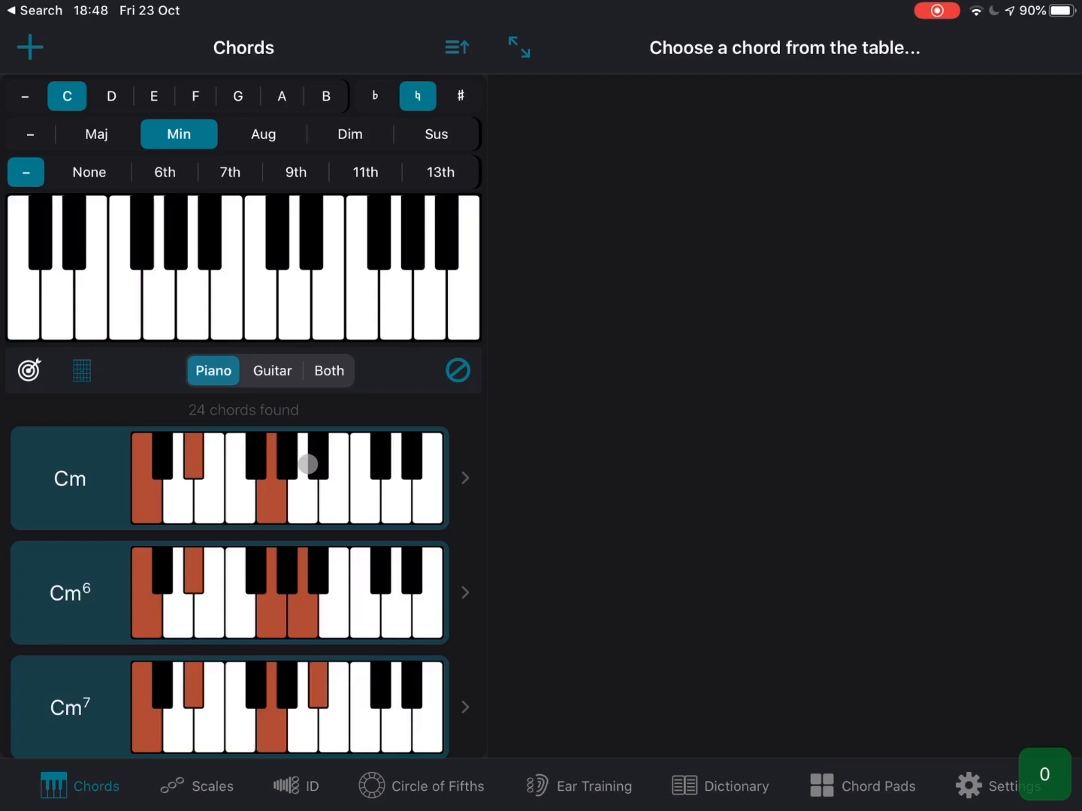
- View the Cm chord's degrees 1, ♭3, 5, notes C, E♭, G, charts and related scales, then move to Scales
click(69, 478)
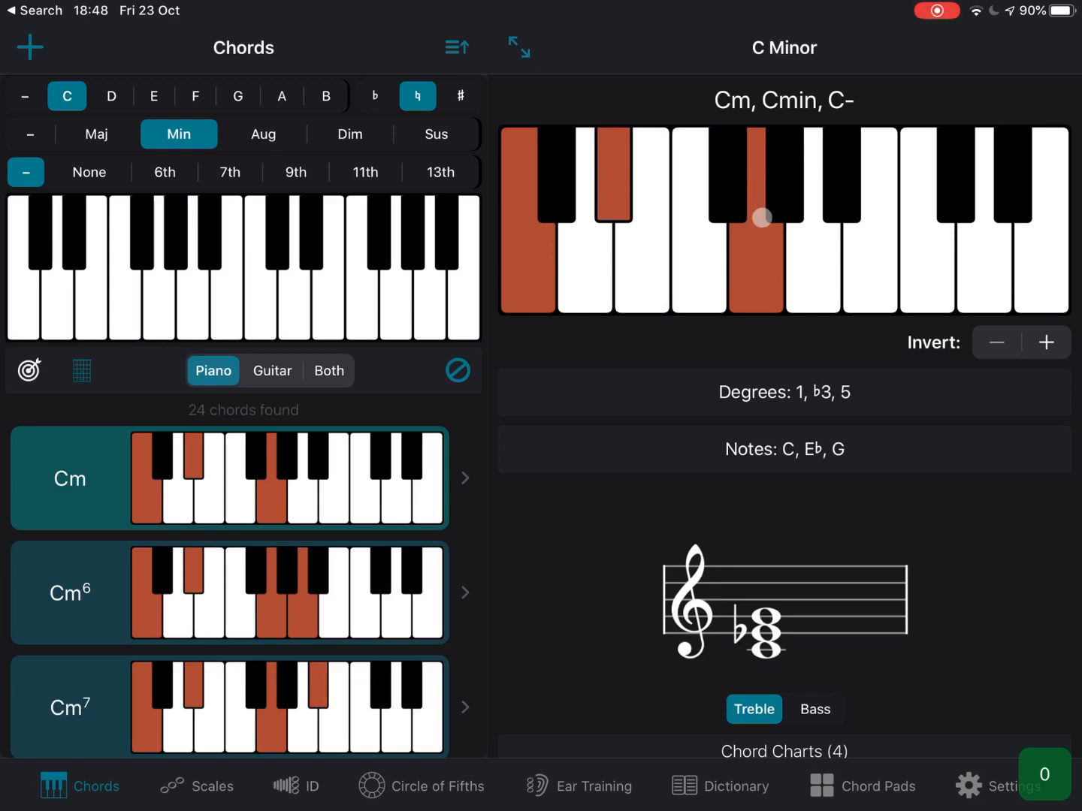
mouse_move(767, 230)
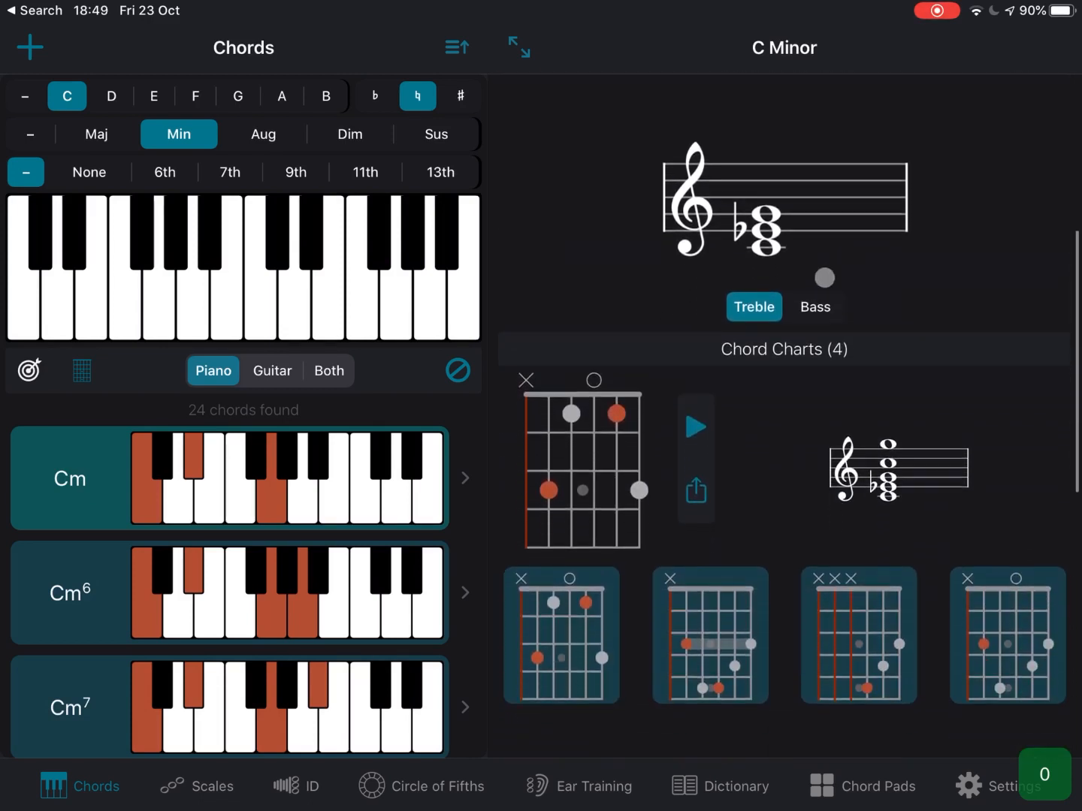
click(814, 303)
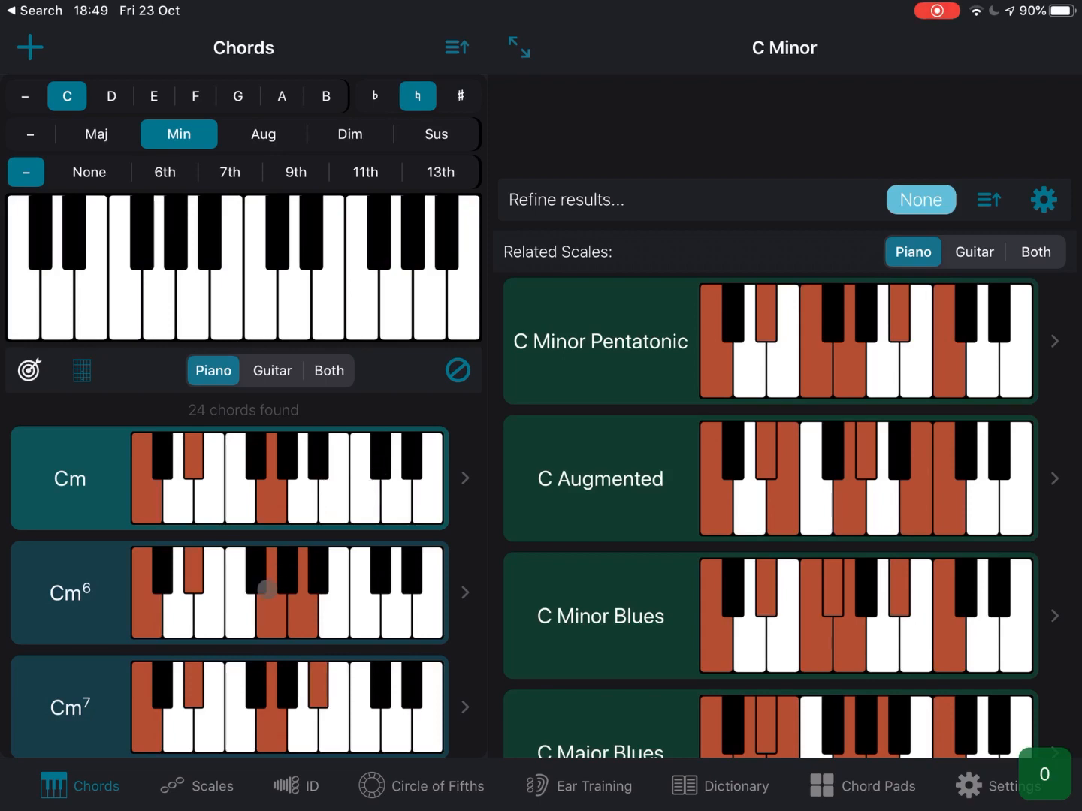
click(215, 786)
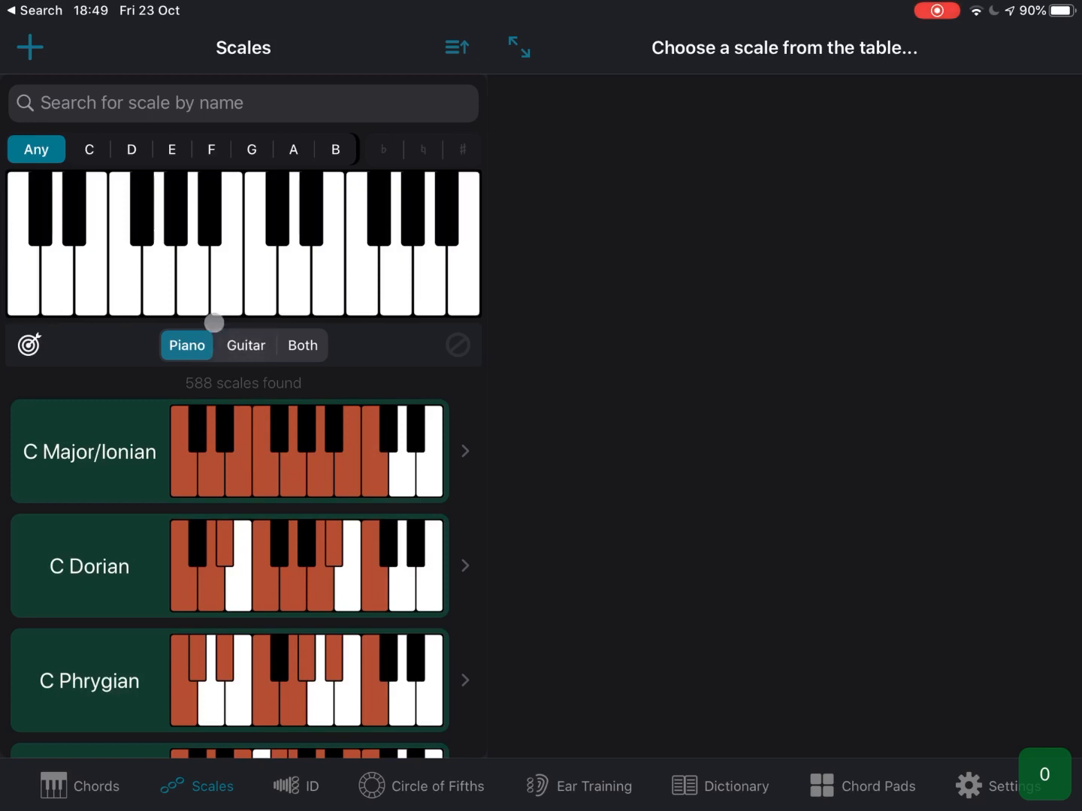
mouse_move(60, 438)
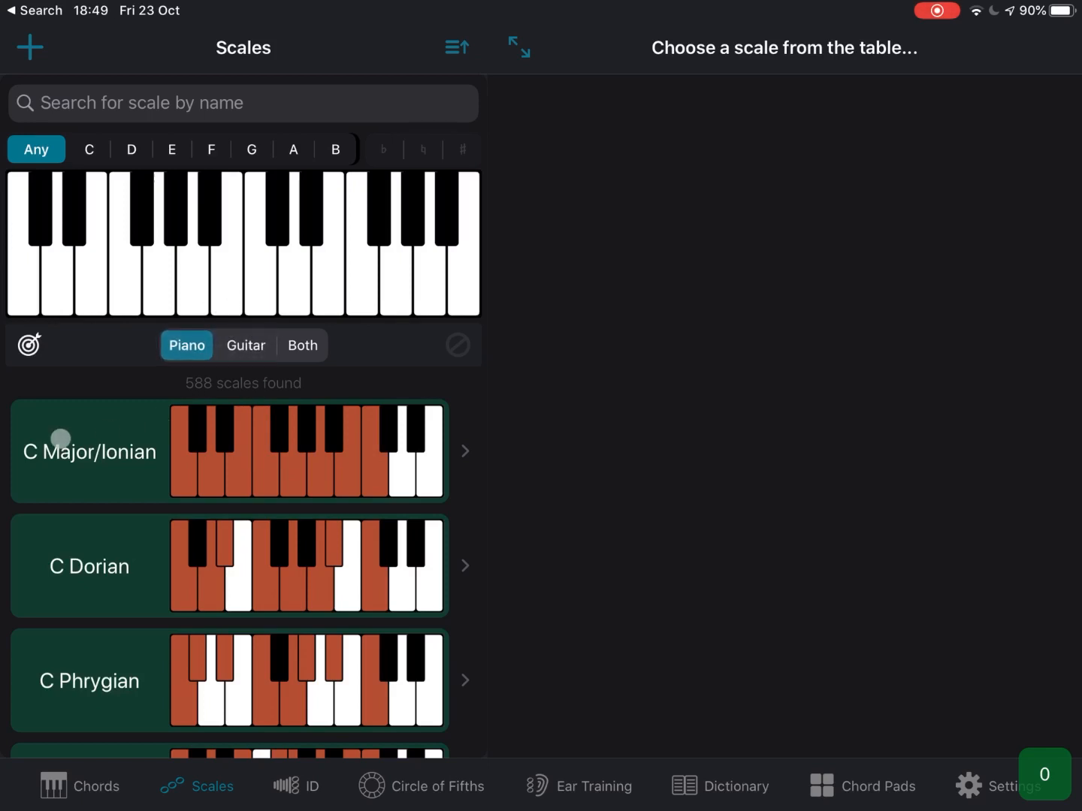
mouse_move(131, 471)
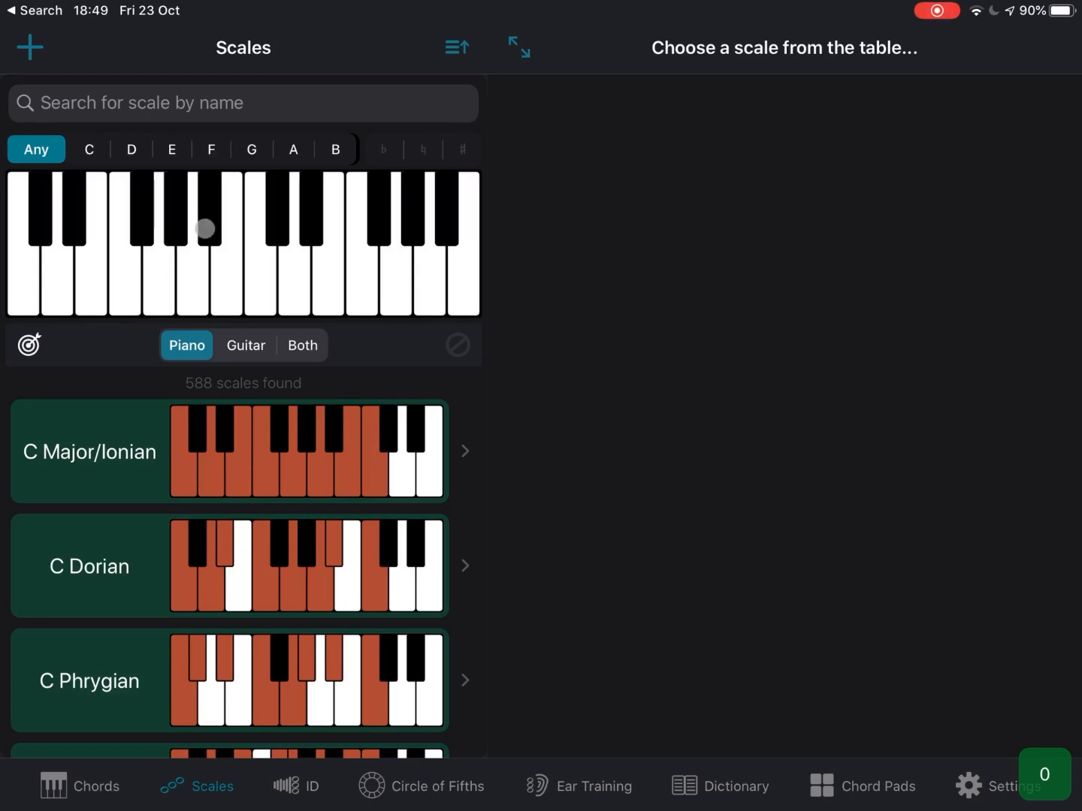
- Browse the A Major/Ionian scale's notes, fingerings, staff and fretboard, then go to Chord ID
click(293, 149)
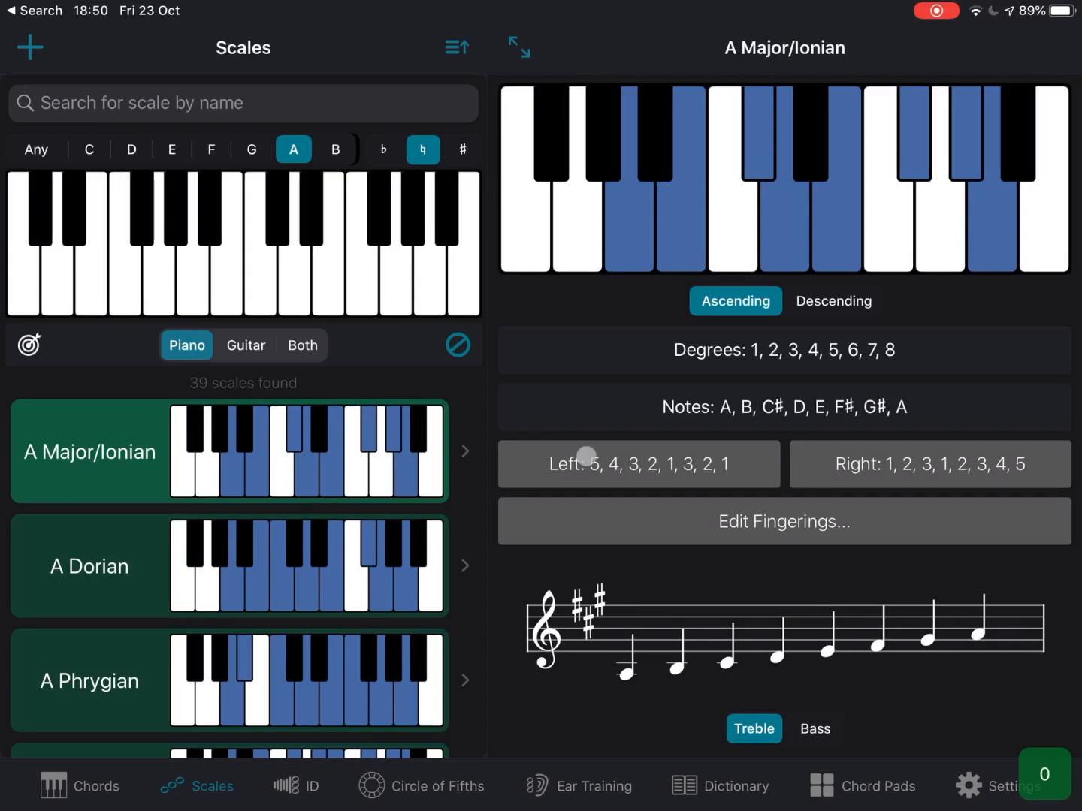
scroll(down, 3)
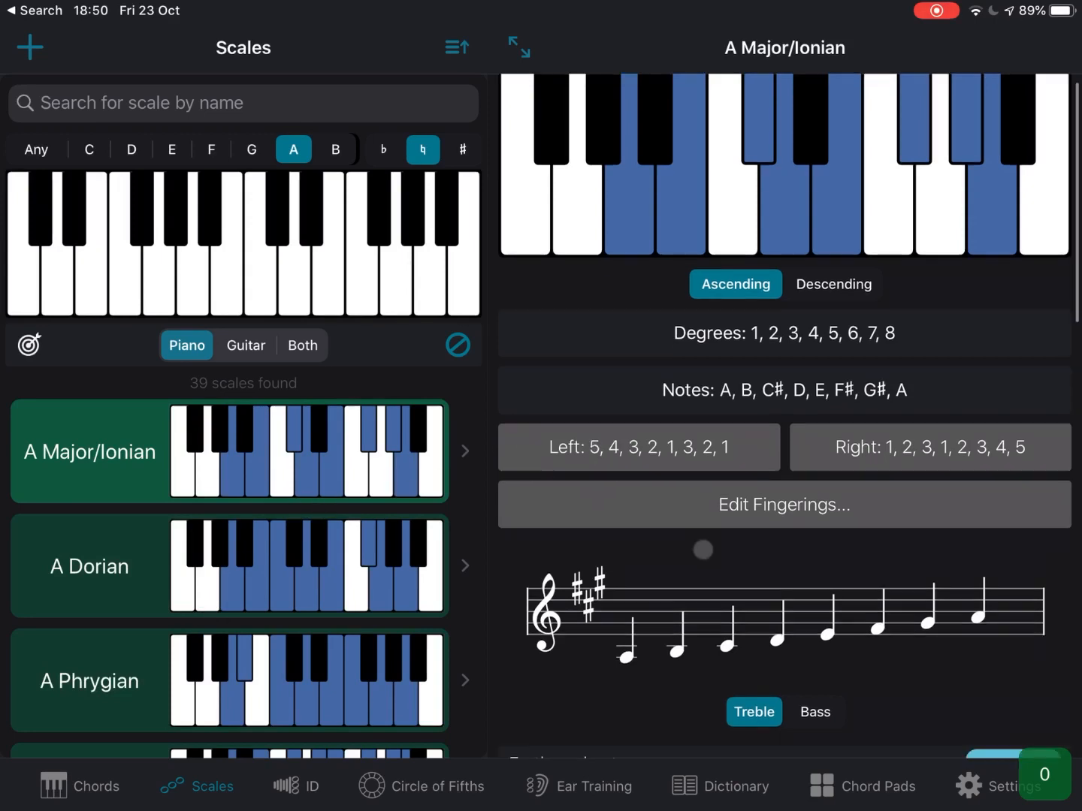
scroll(down, 3)
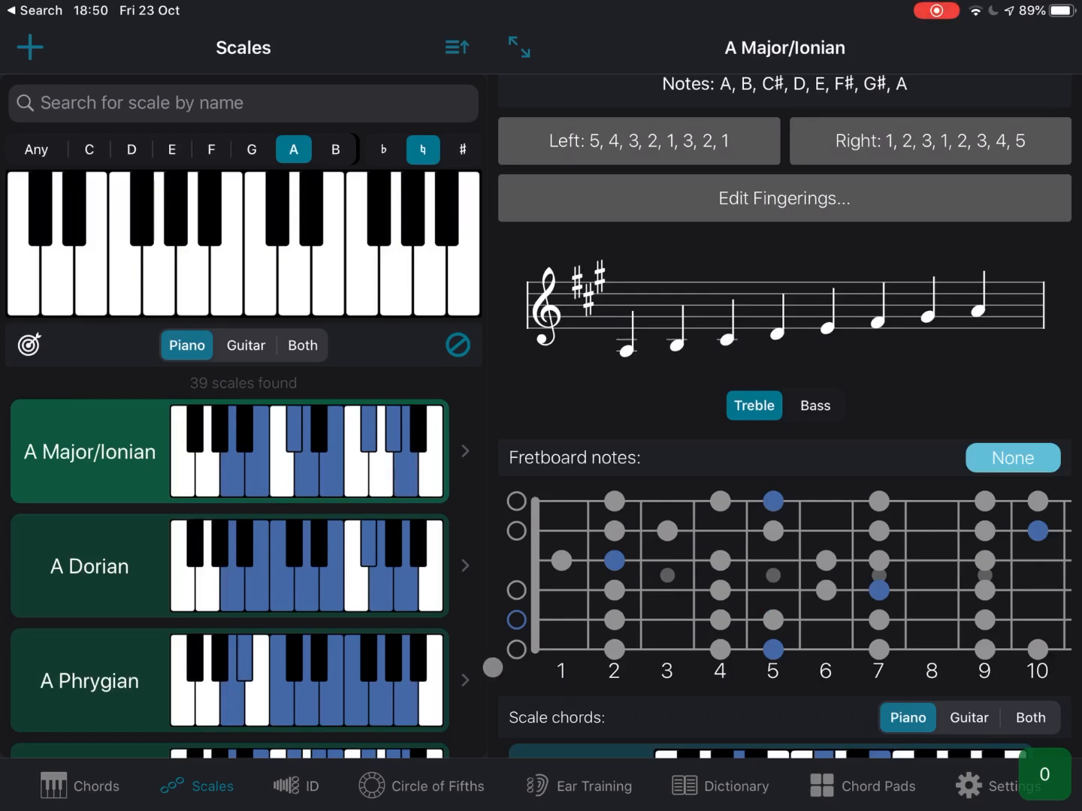
click(299, 786)
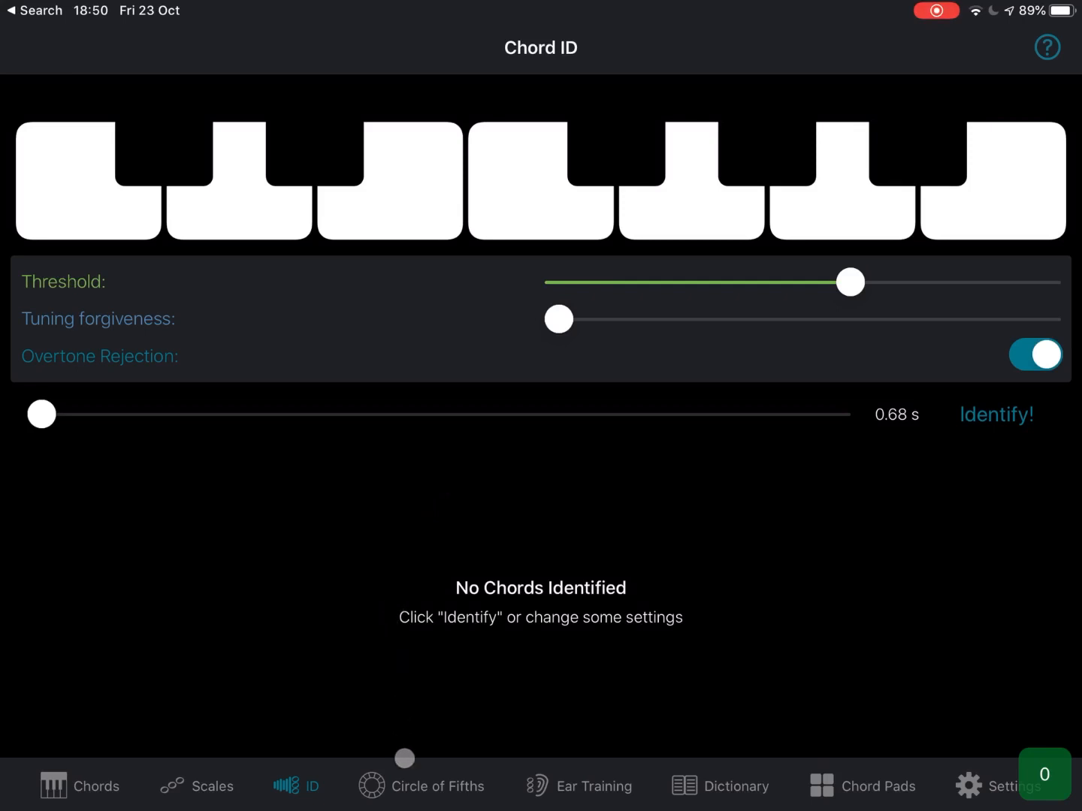
- Show the Circle of Fifths with C Major's scale notes and scale chords
click(422, 785)
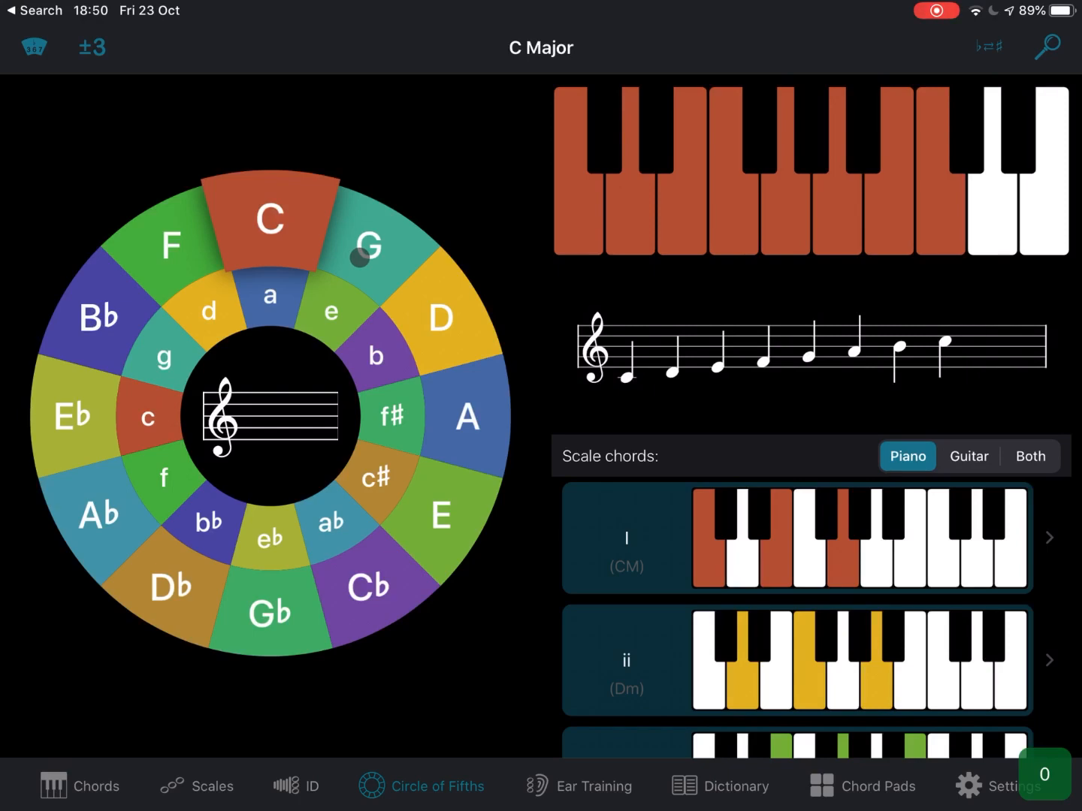
- Explore G Major, C Major and A Natural Minor on the circle, then go to Ear Training
click(366, 247)
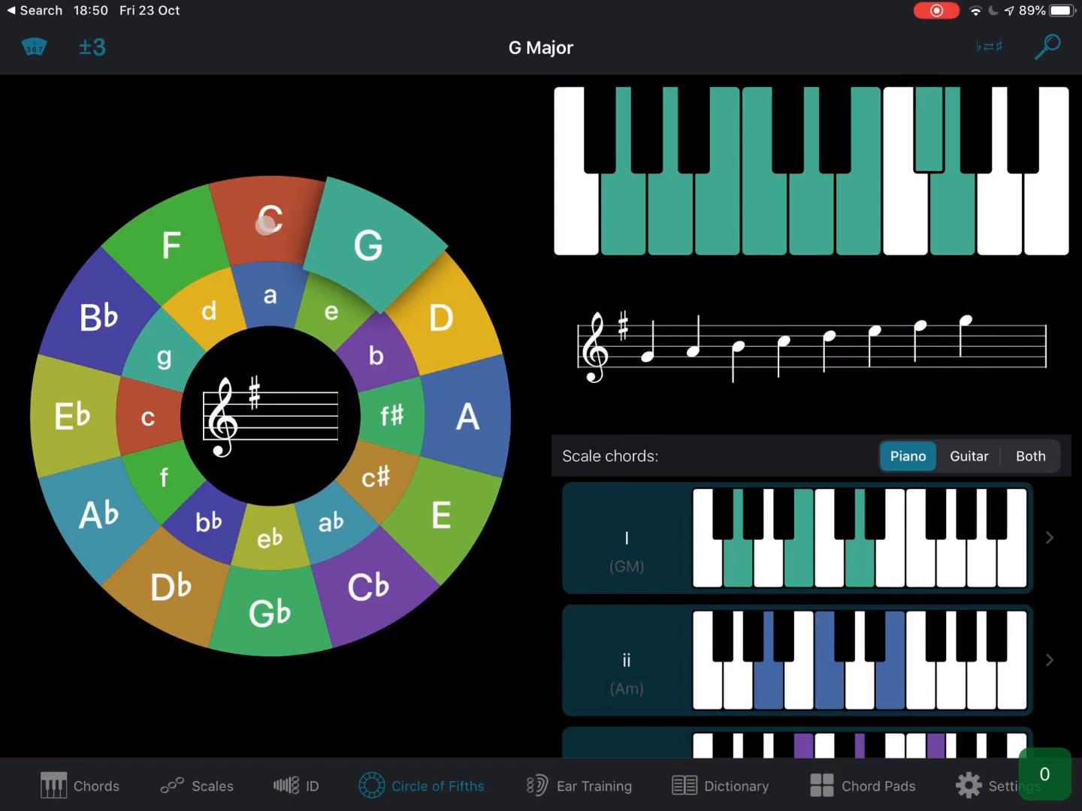
click(269, 220)
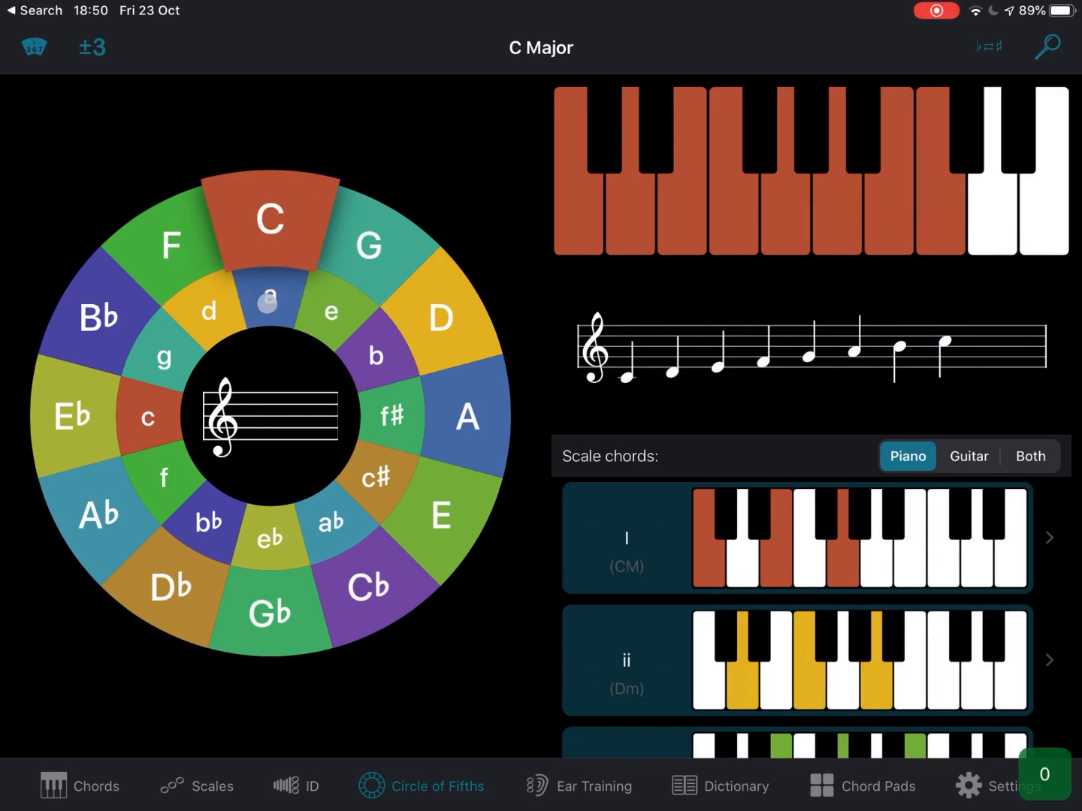
click(268, 297)
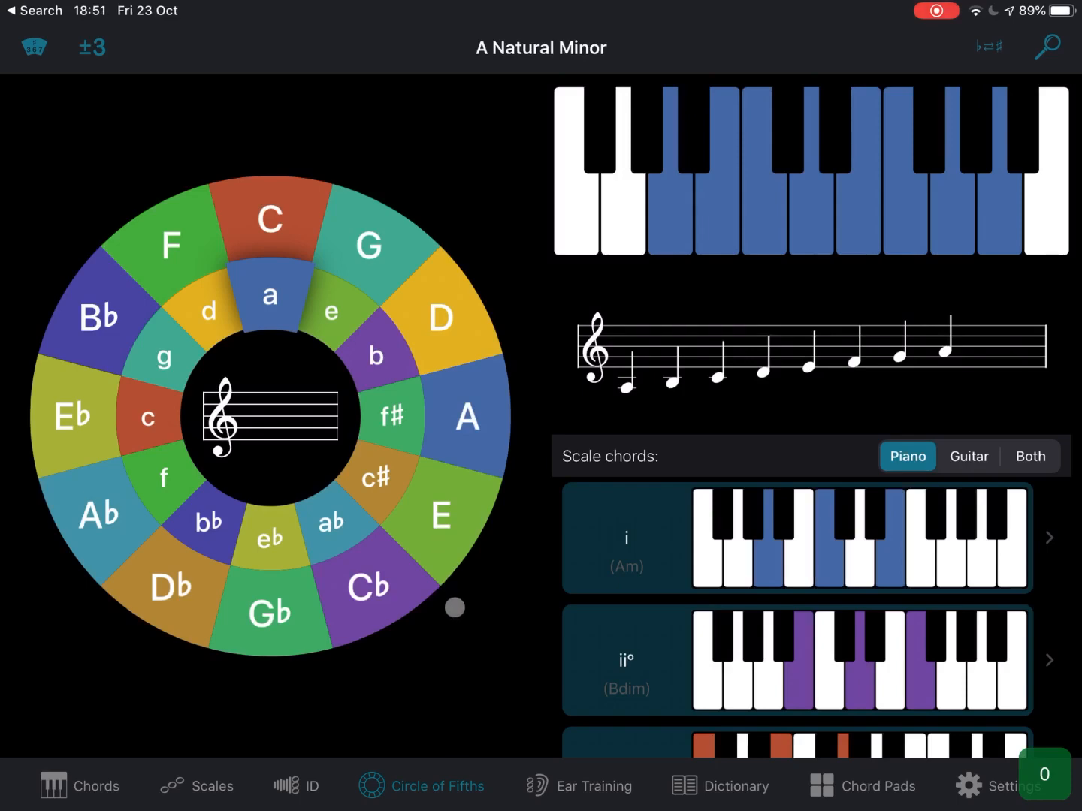
click(577, 786)
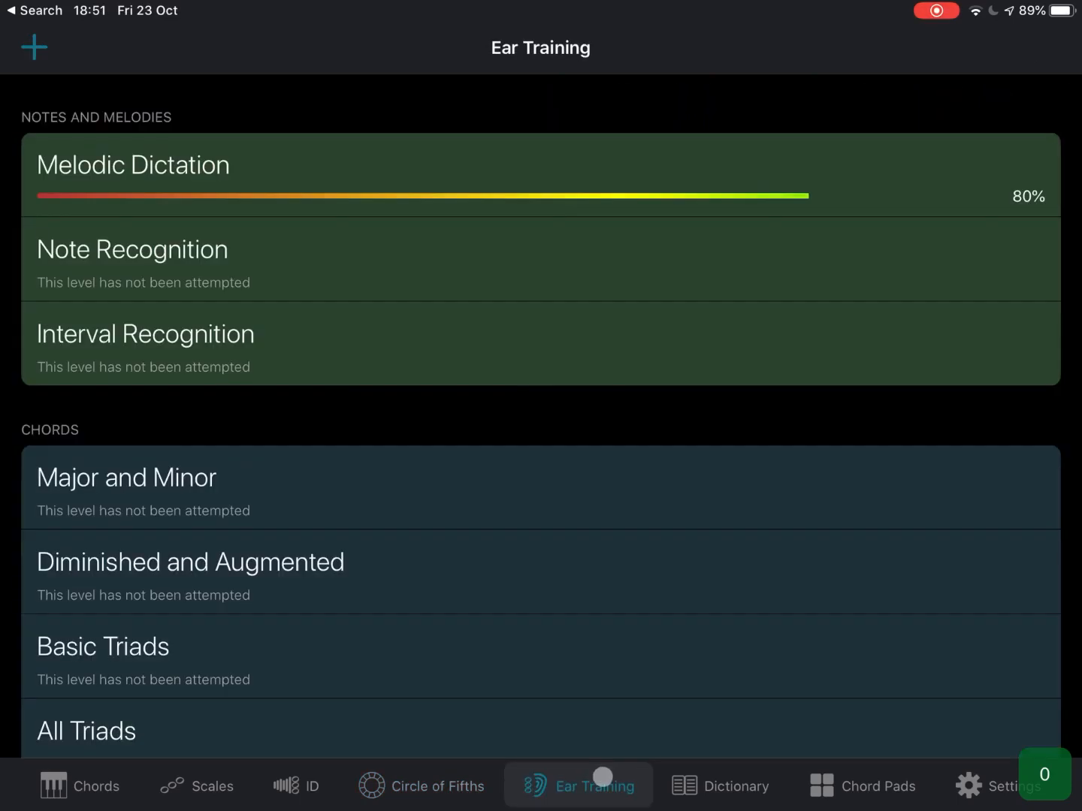
mouse_move(516, 620)
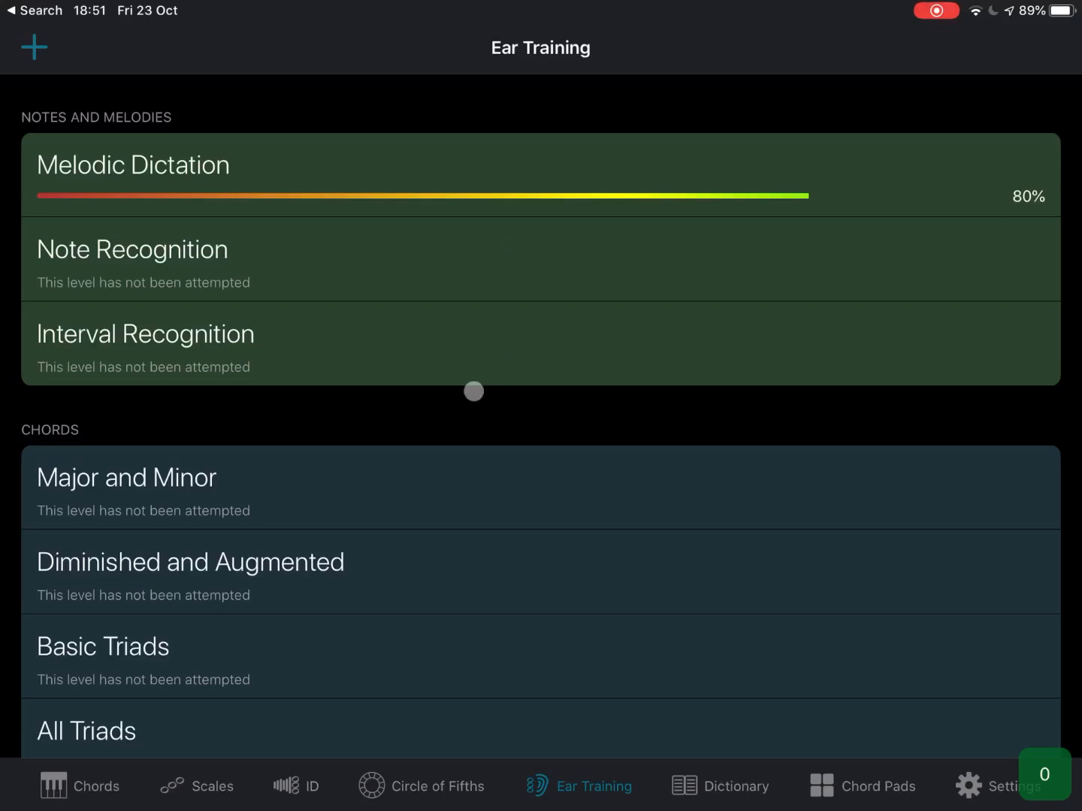
- Read the 'a tempo' definition in the Musical Terms dictionary, then switch to Chord Pads
click(720, 786)
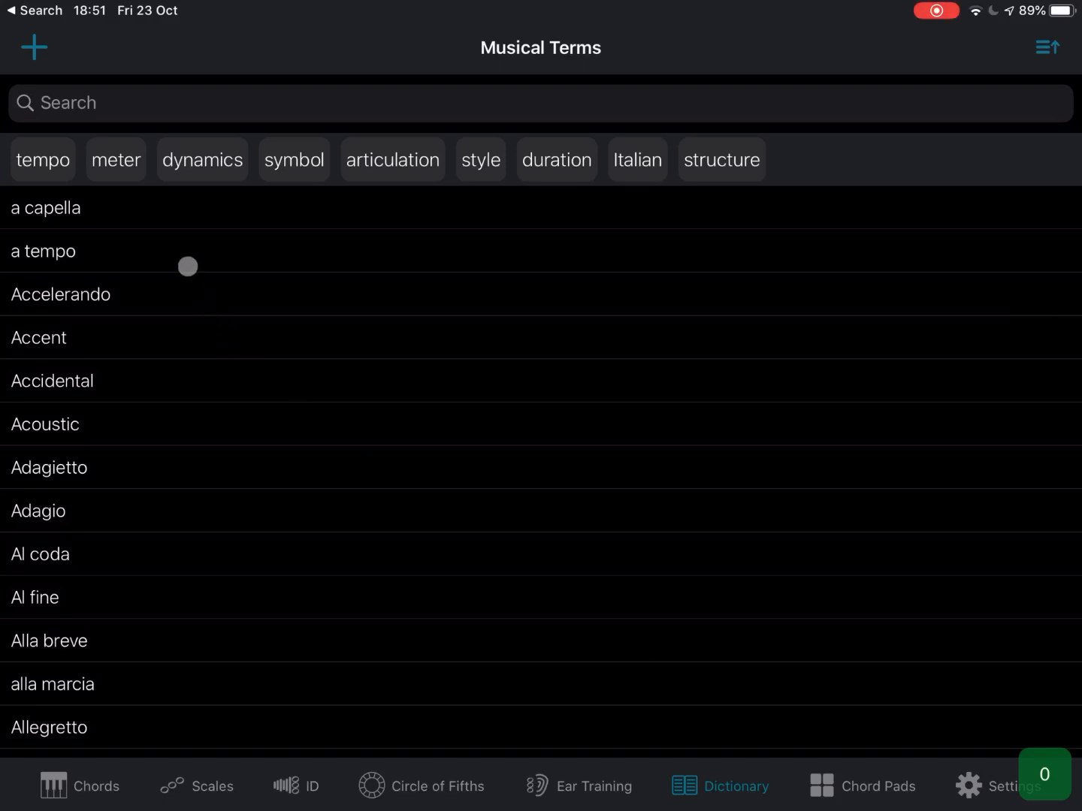
click(42, 251)
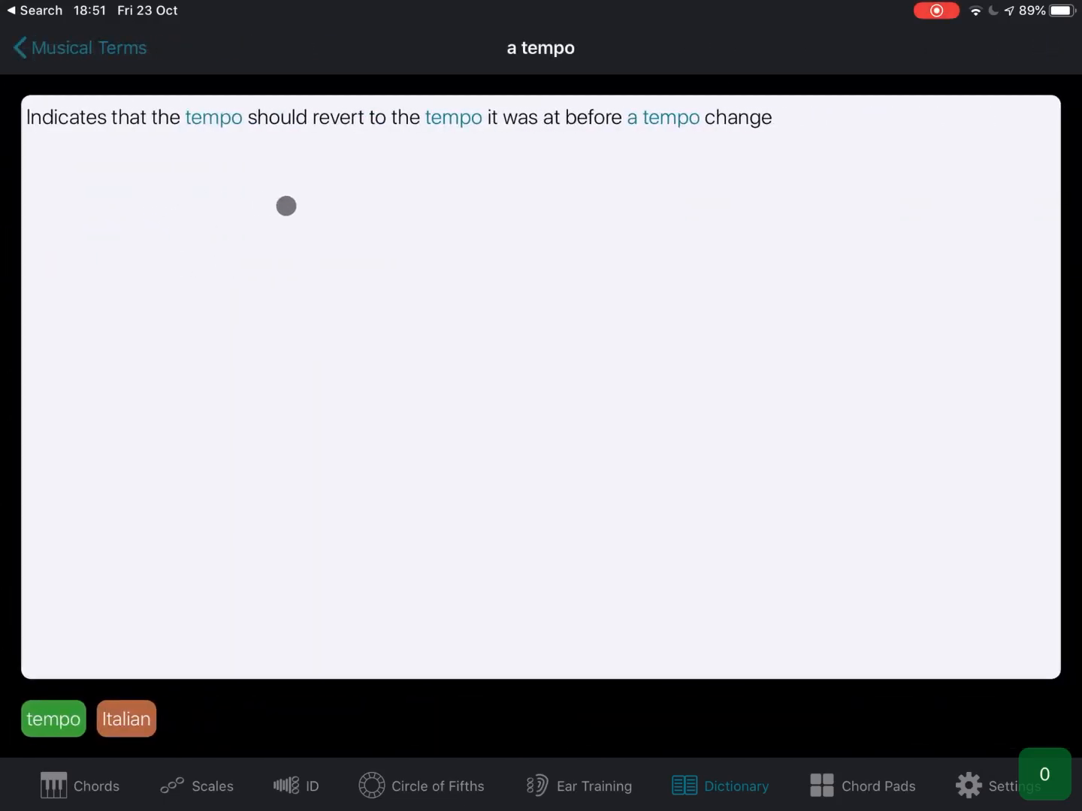
mouse_move(297, 166)
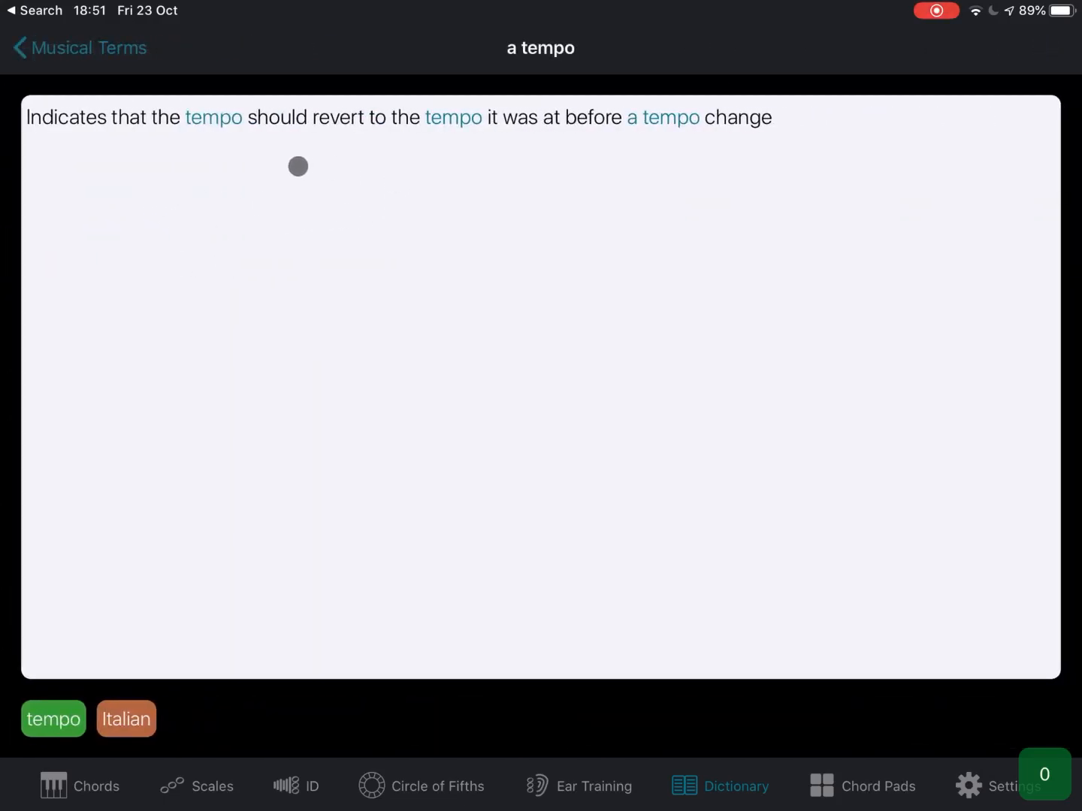
mouse_move(172, 139)
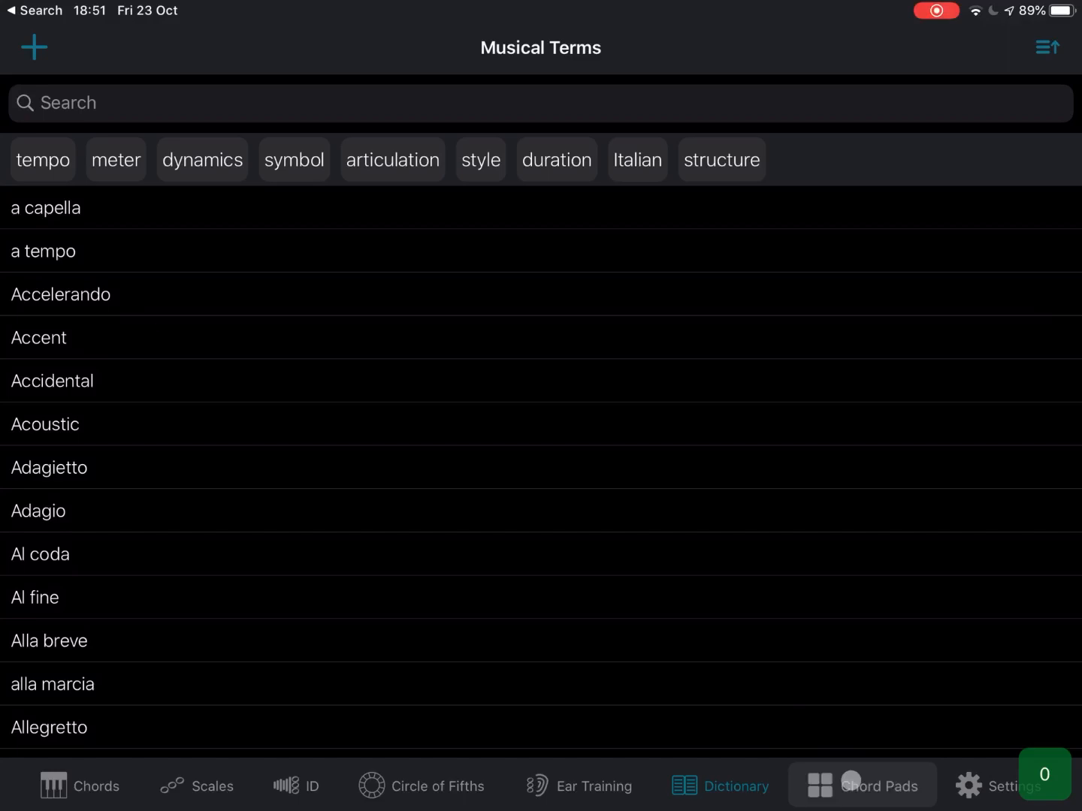
click(862, 785)
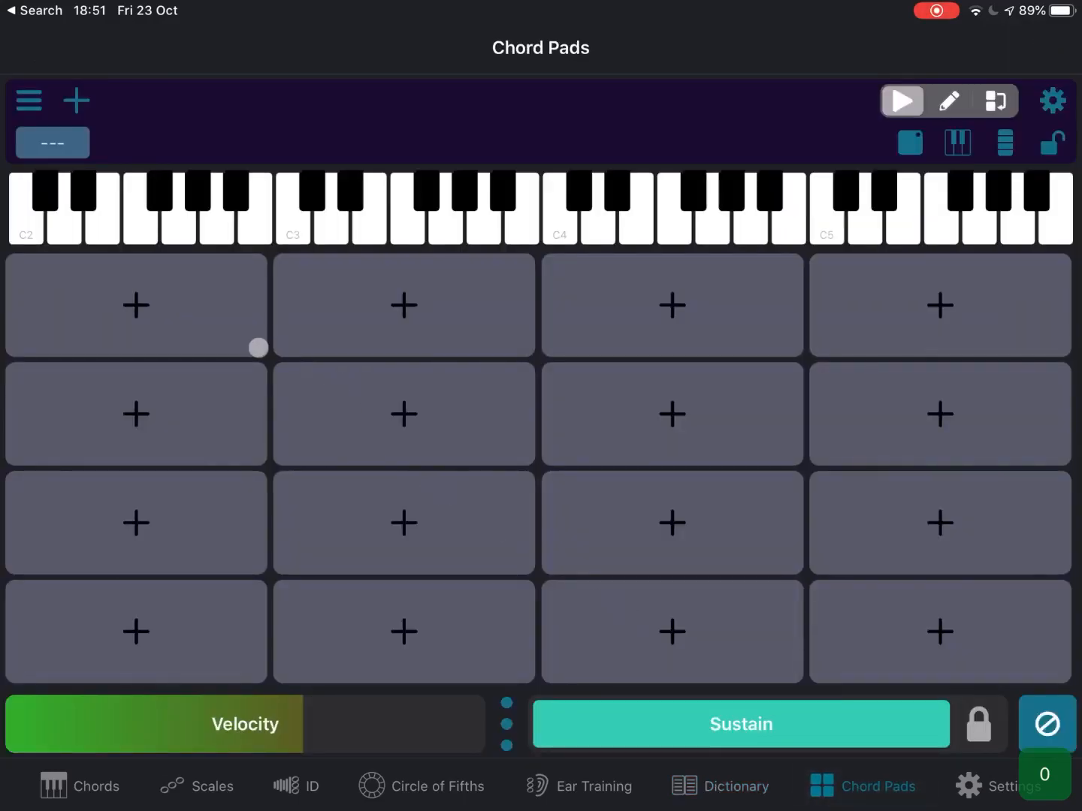
- Assign C minor and G minor to the first two pads and play both chords
click(136, 304)
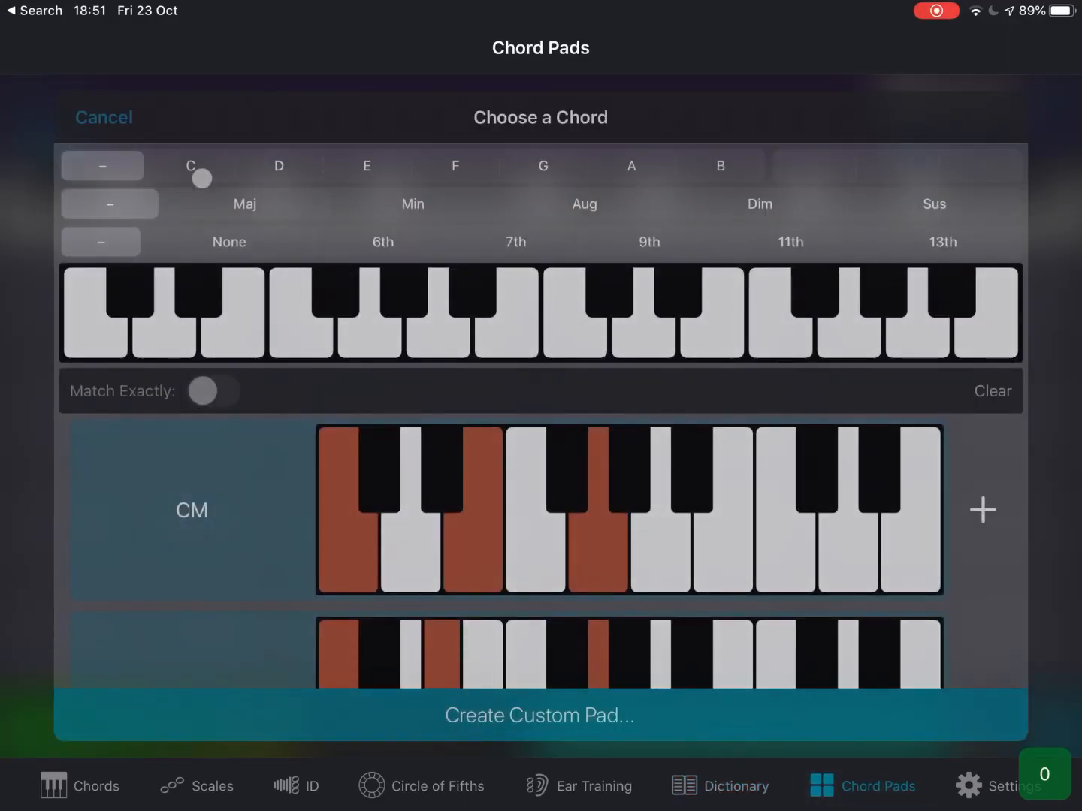
click(412, 203)
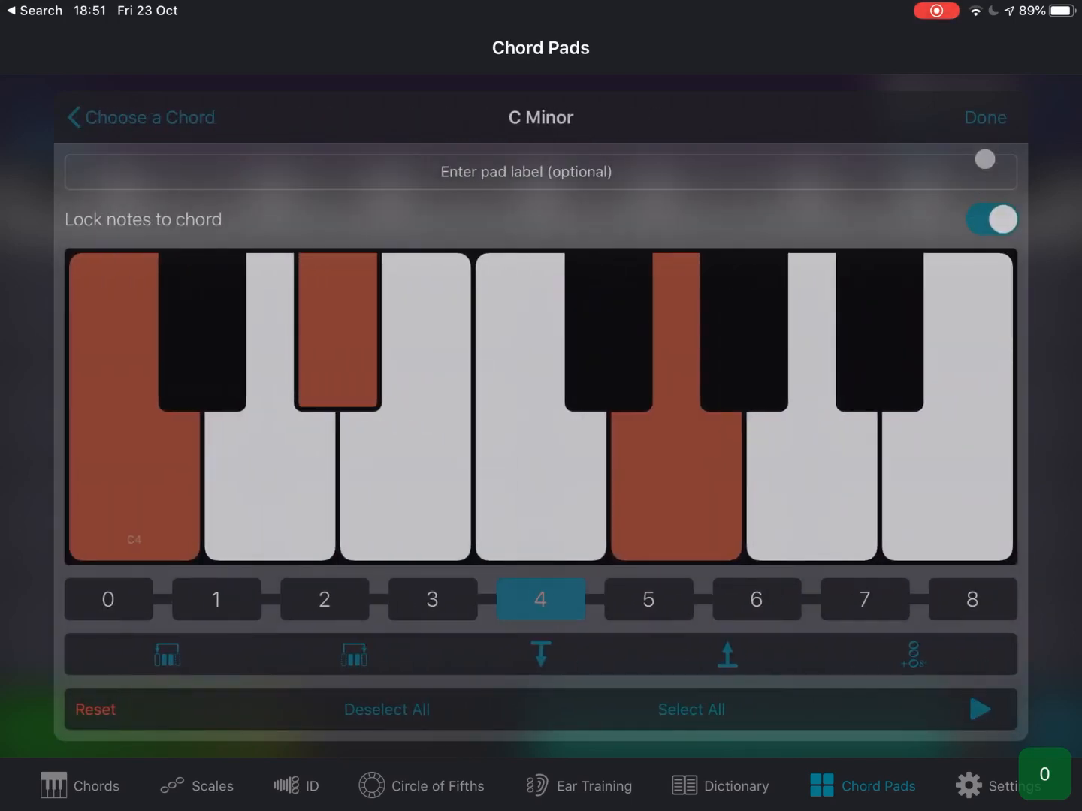
click(984, 118)
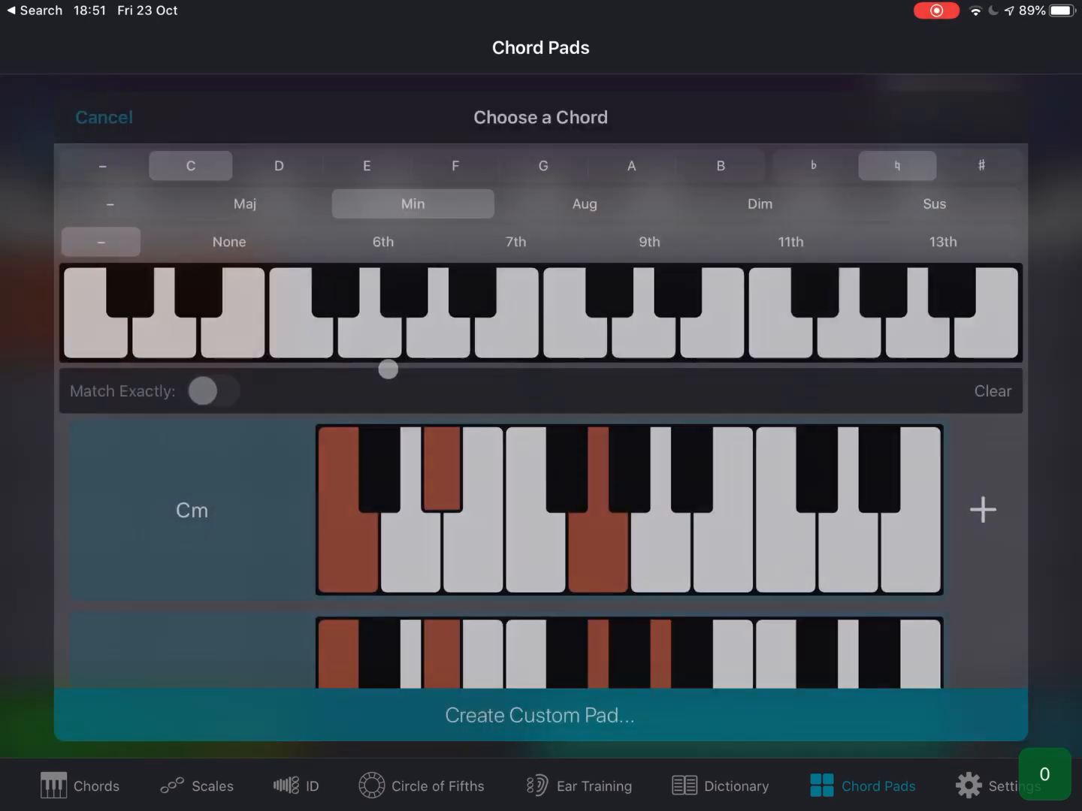
click(542, 165)
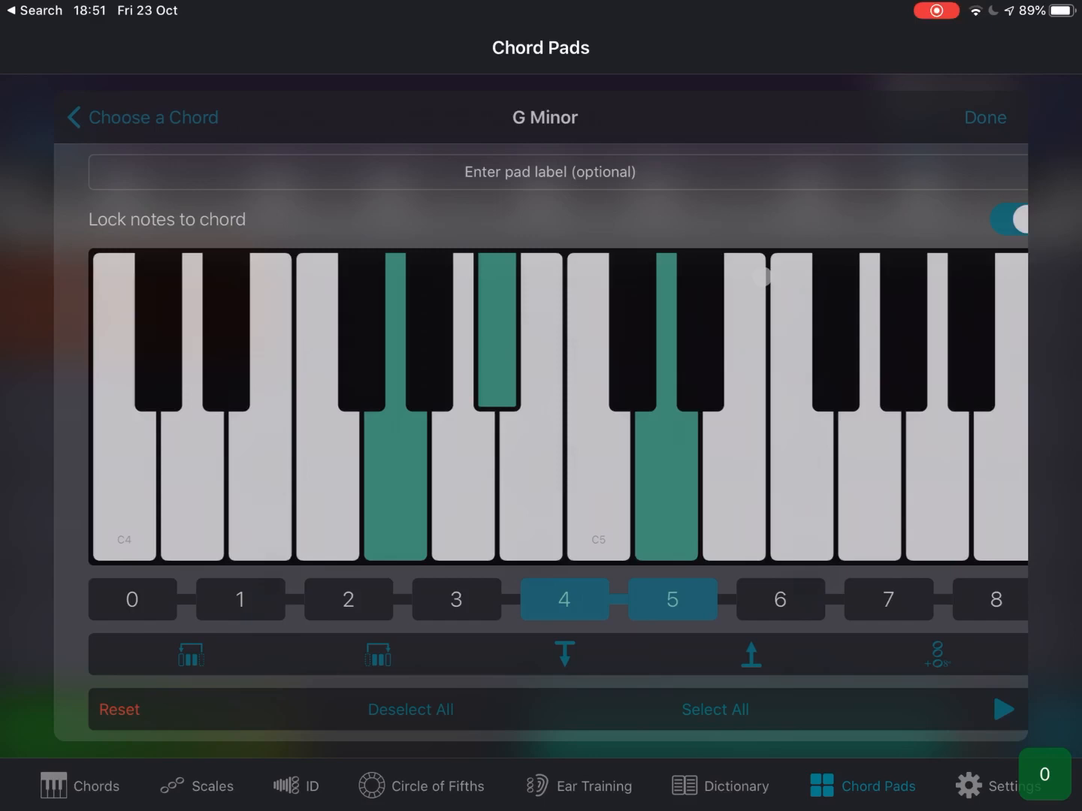
click(984, 117)
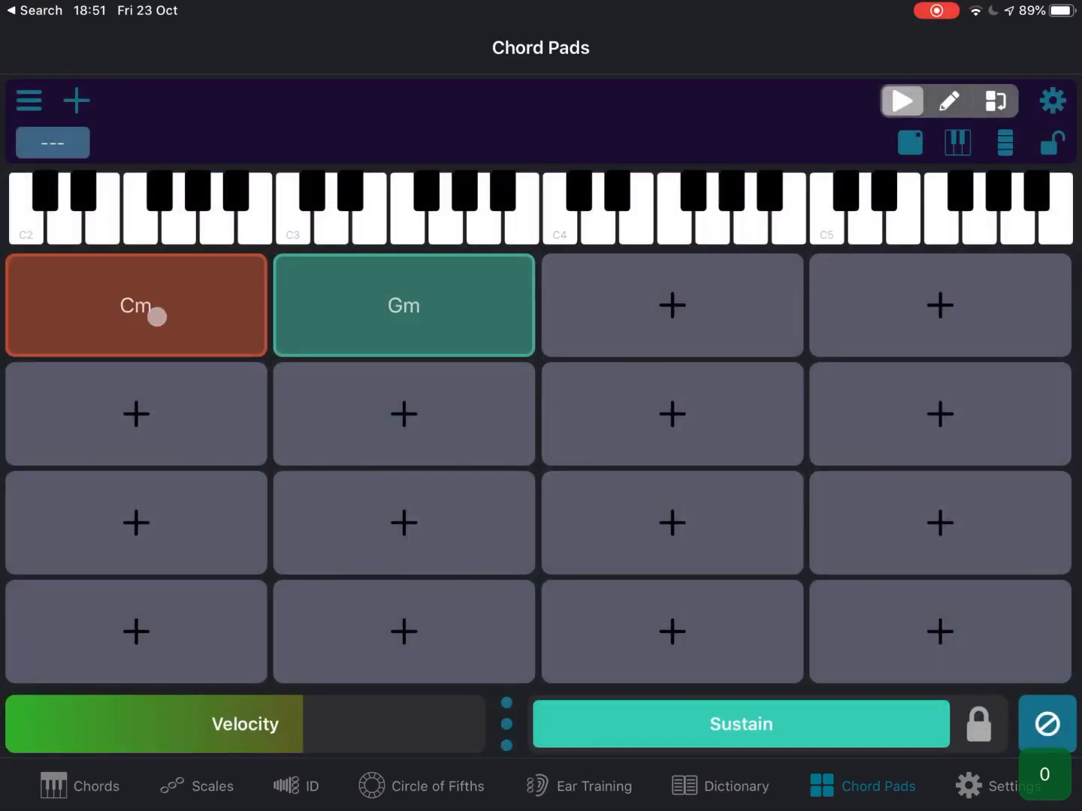
click(404, 305)
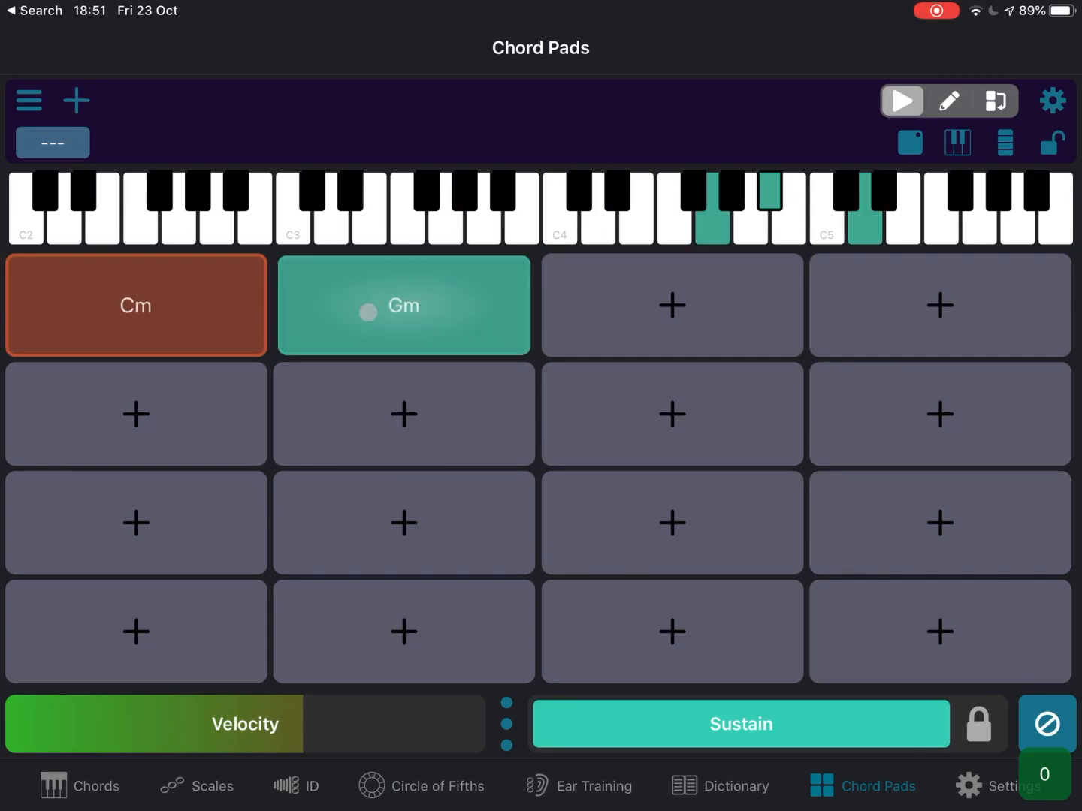
click(136, 305)
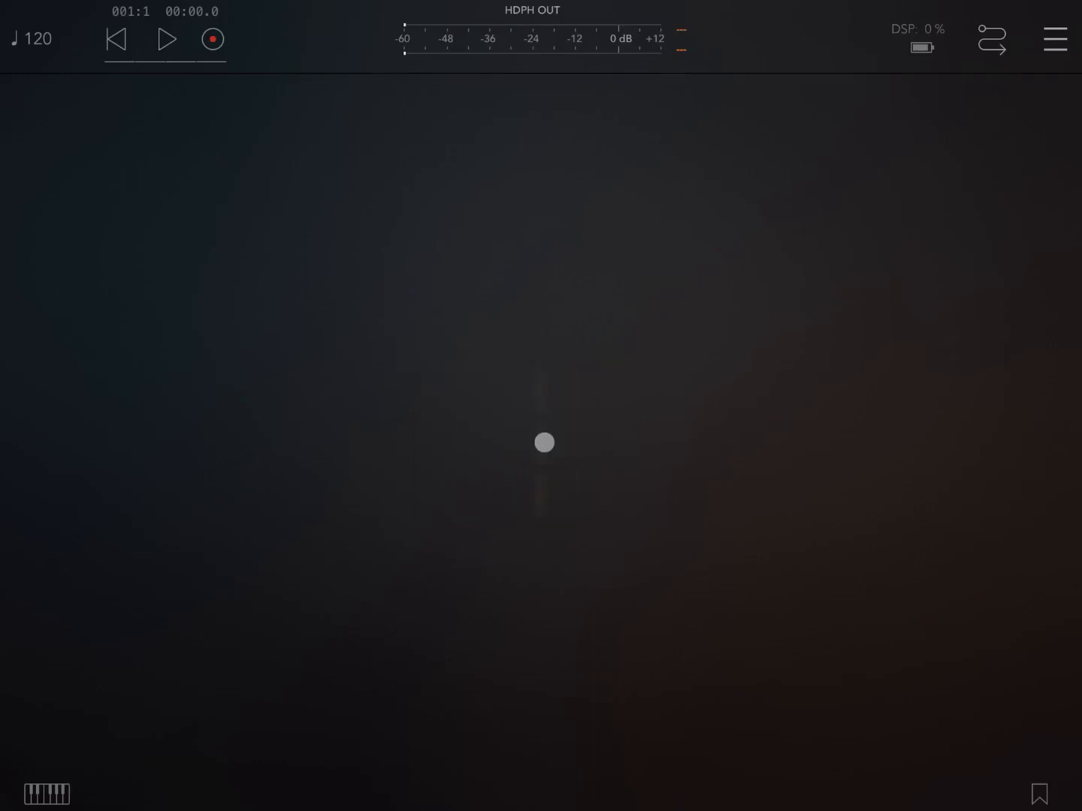
- Add an Electric instrument channel and a MIDI 2 channel, and start adding its MIDI processor
click(544, 443)
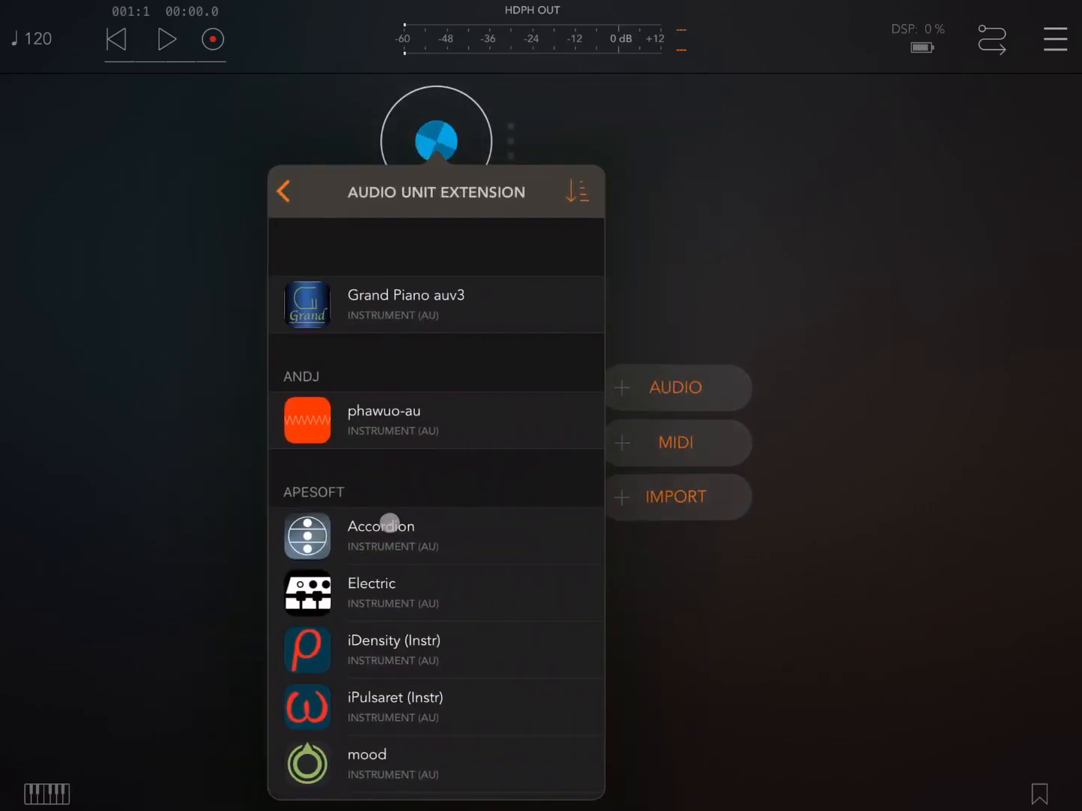
click(284, 191)
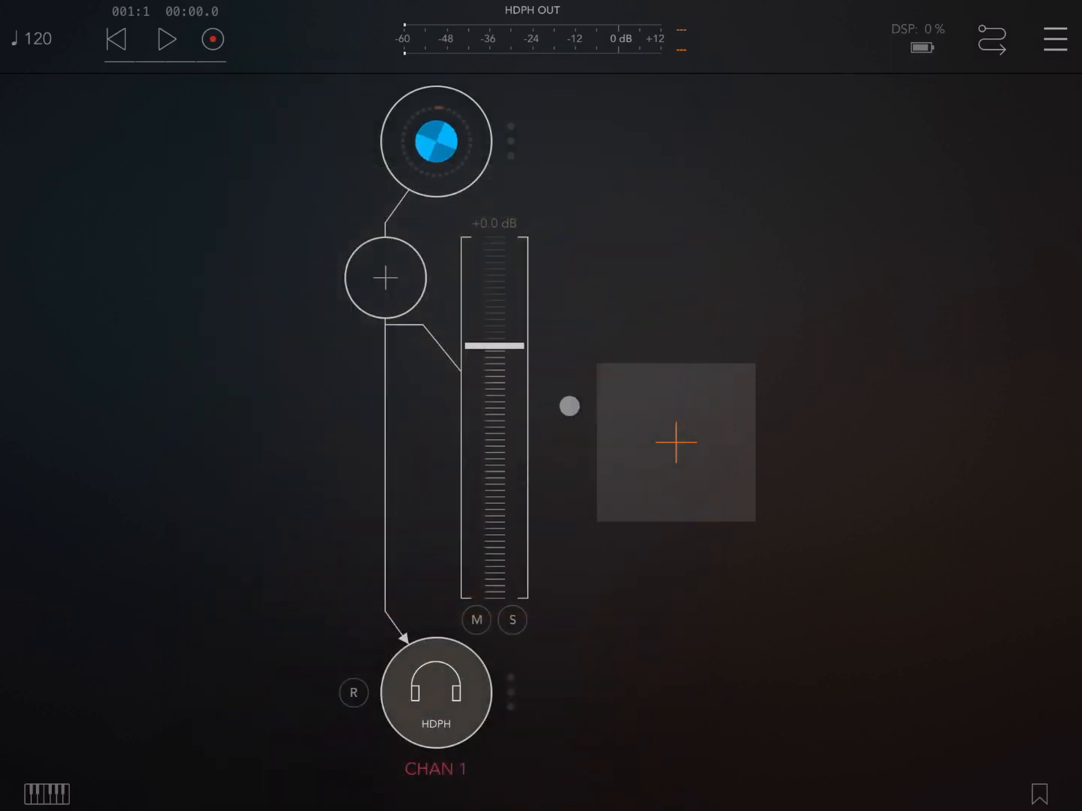
click(675, 442)
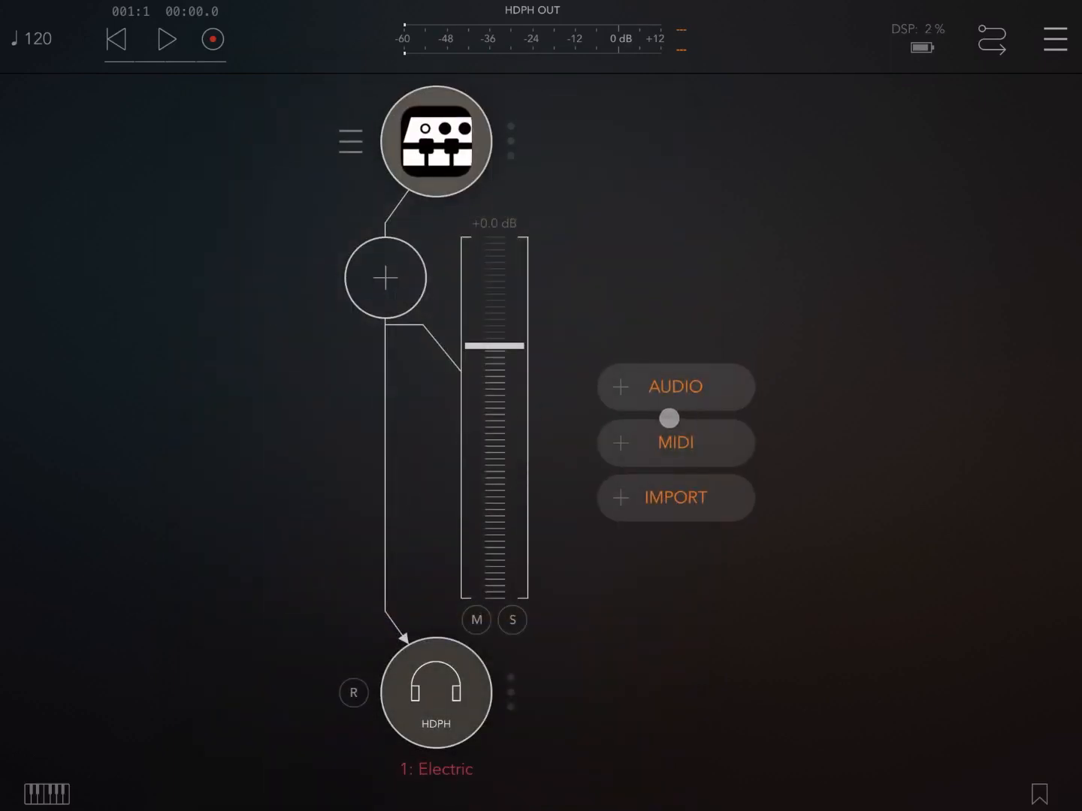
click(675, 442)
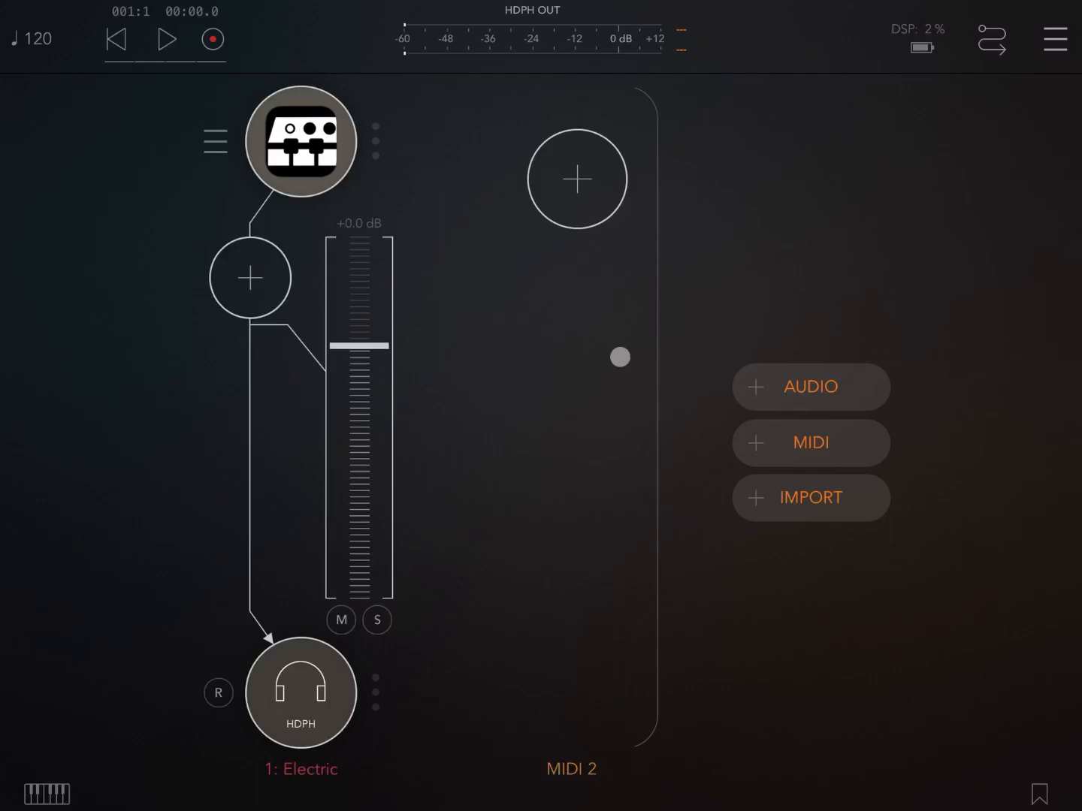
click(577, 179)
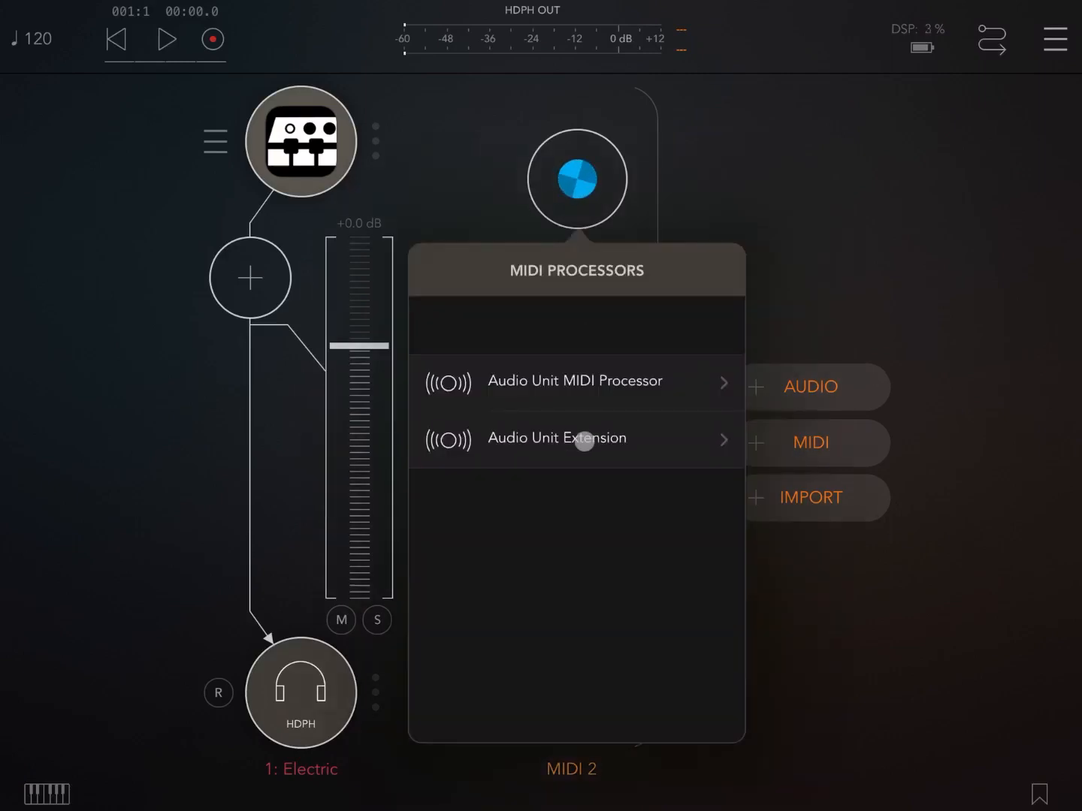
- Load Chord Pads from the Hostetler Apps Audio Unit MIDI processors onto the MIDI 2 channel
click(575, 381)
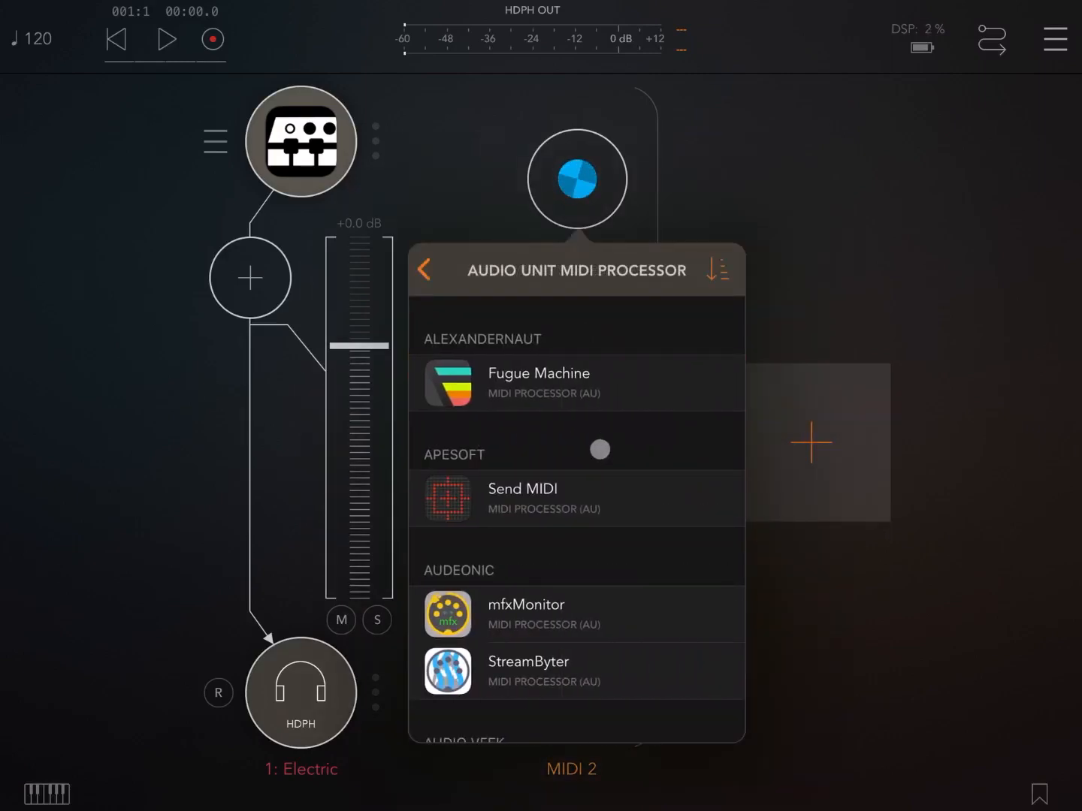
scroll(down, 3)
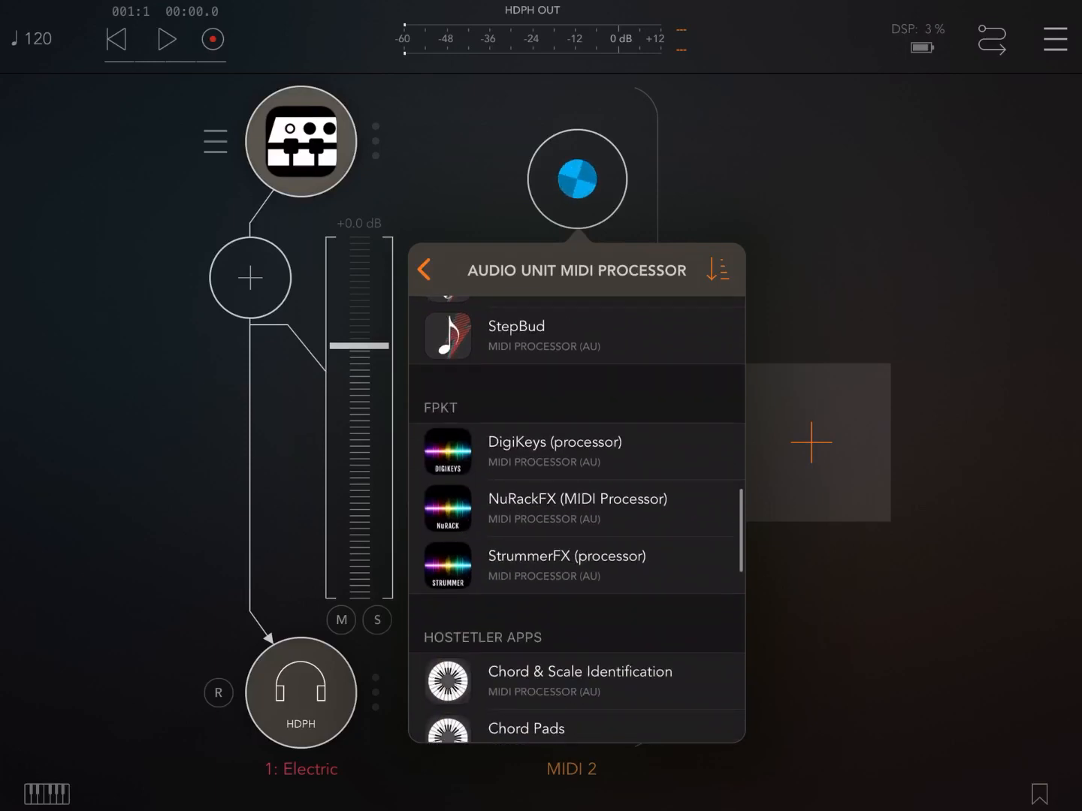
scroll(down, 3)
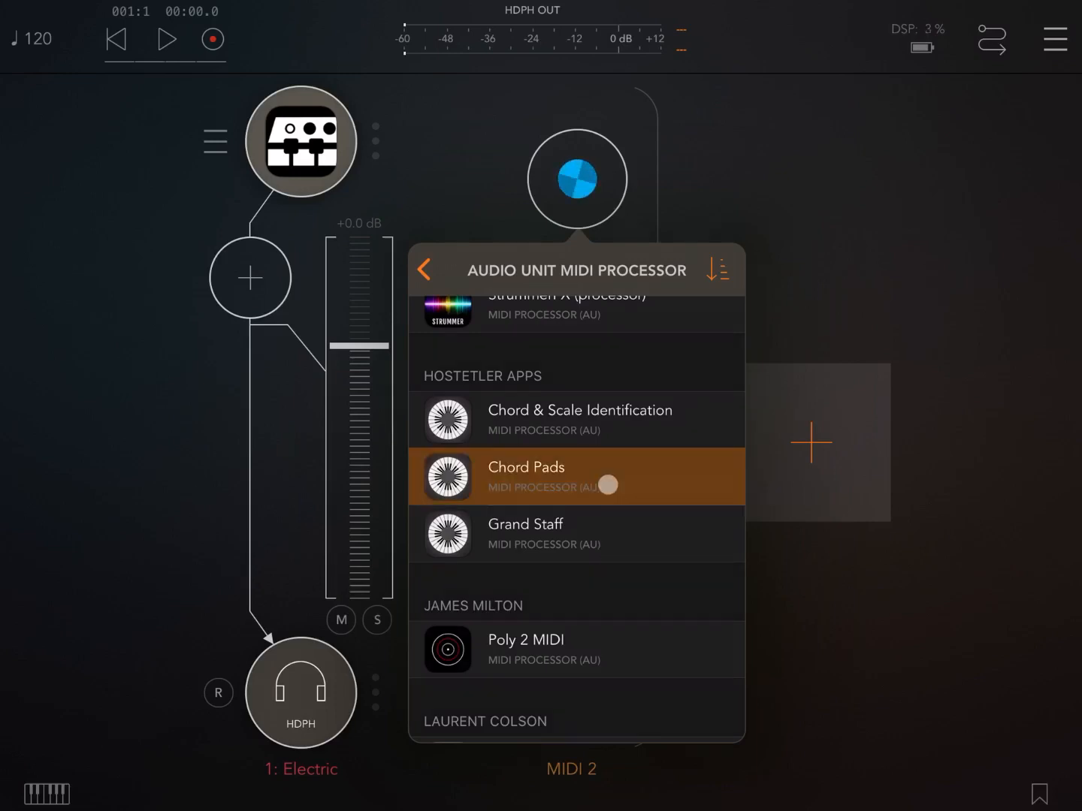
click(526, 466)
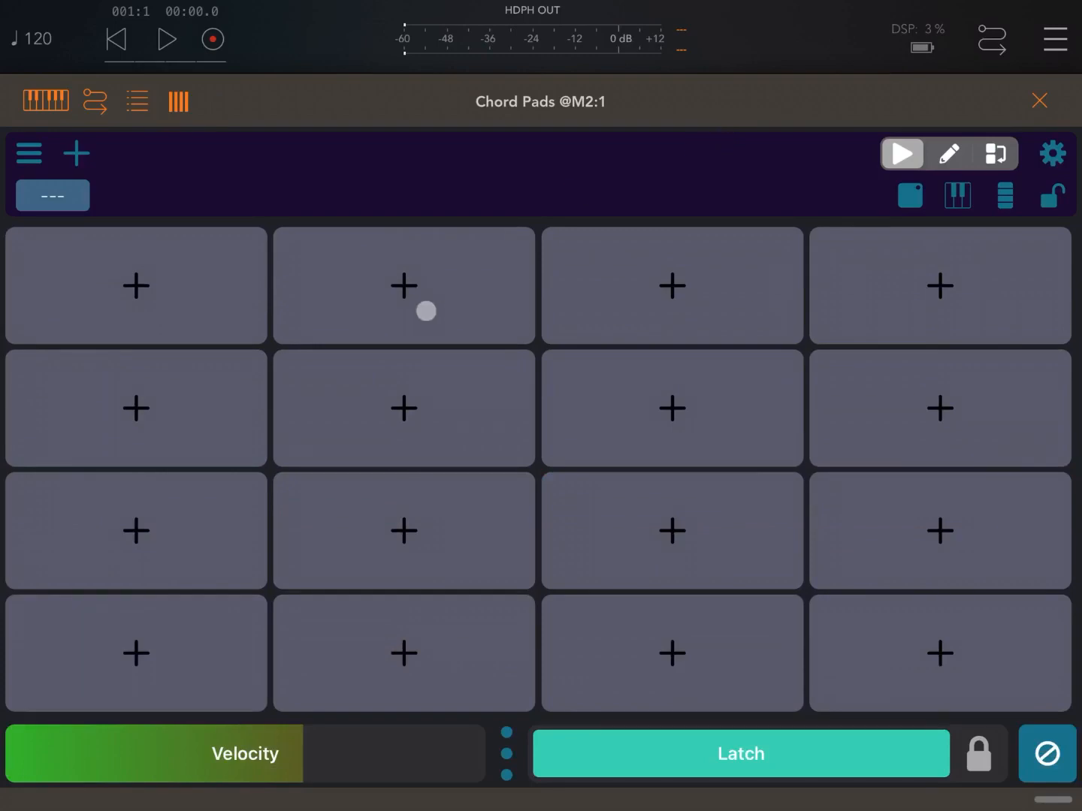
- Set the first Chord Pads pad to C minor, play it, and return to AUM's channel overview
click(404, 285)
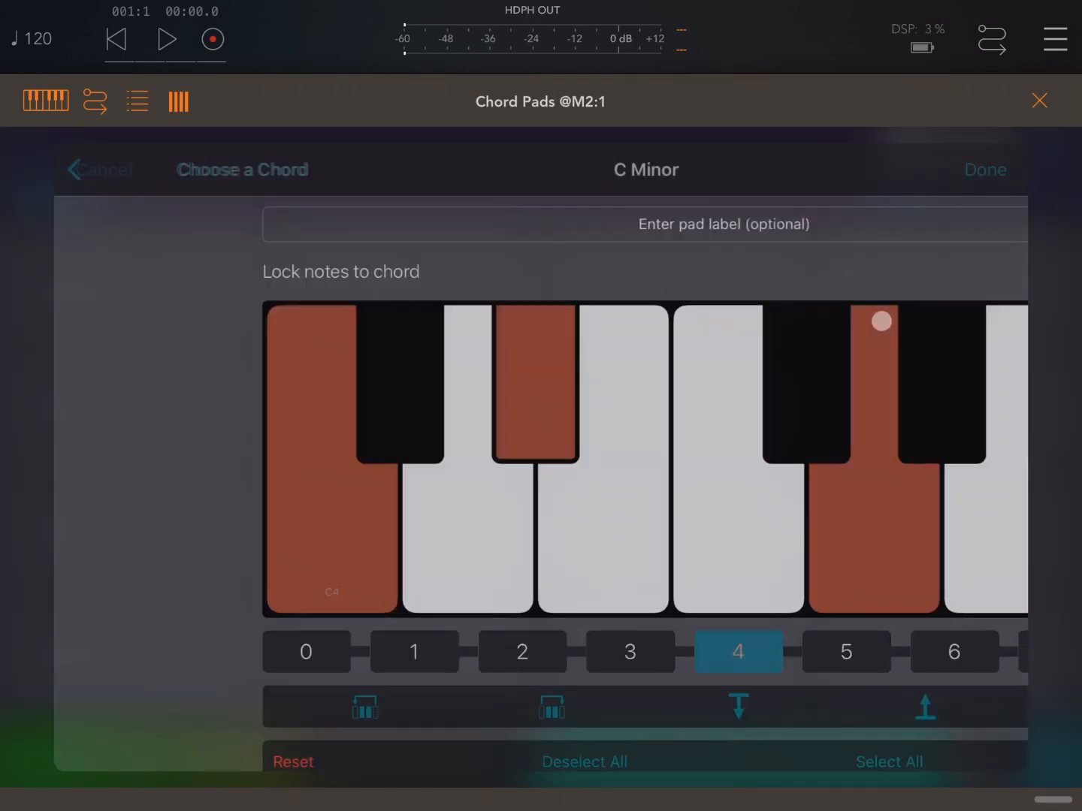
click(985, 169)
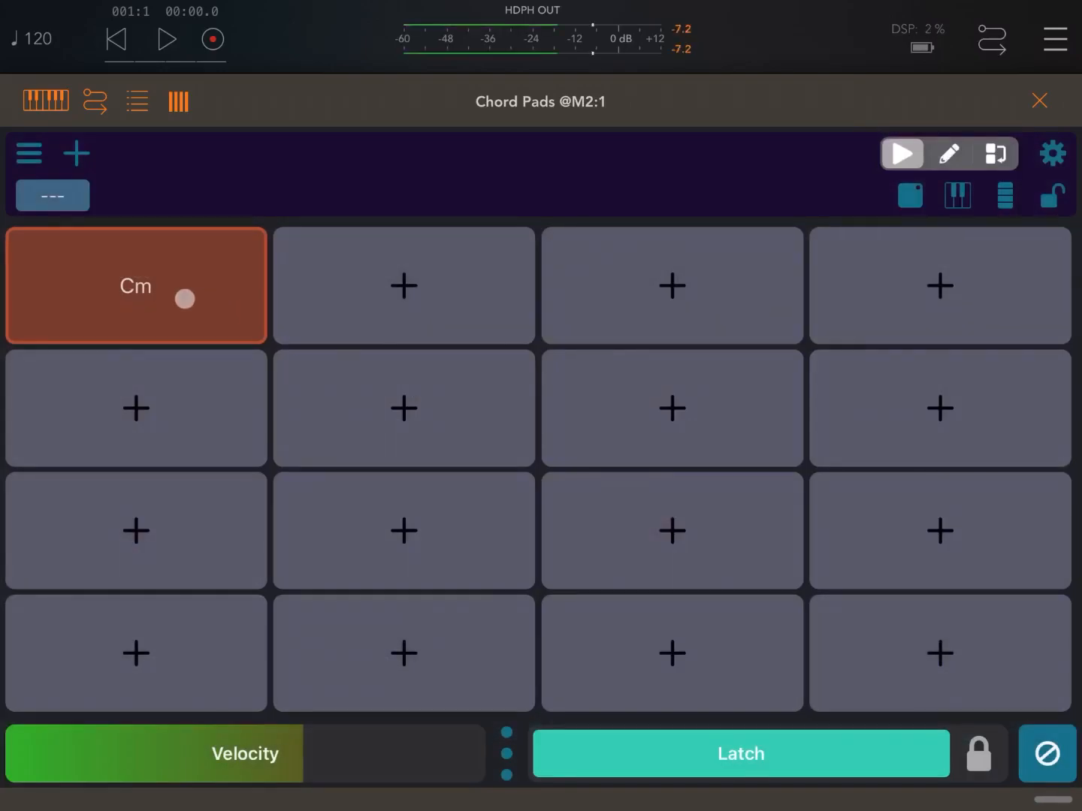
click(136, 285)
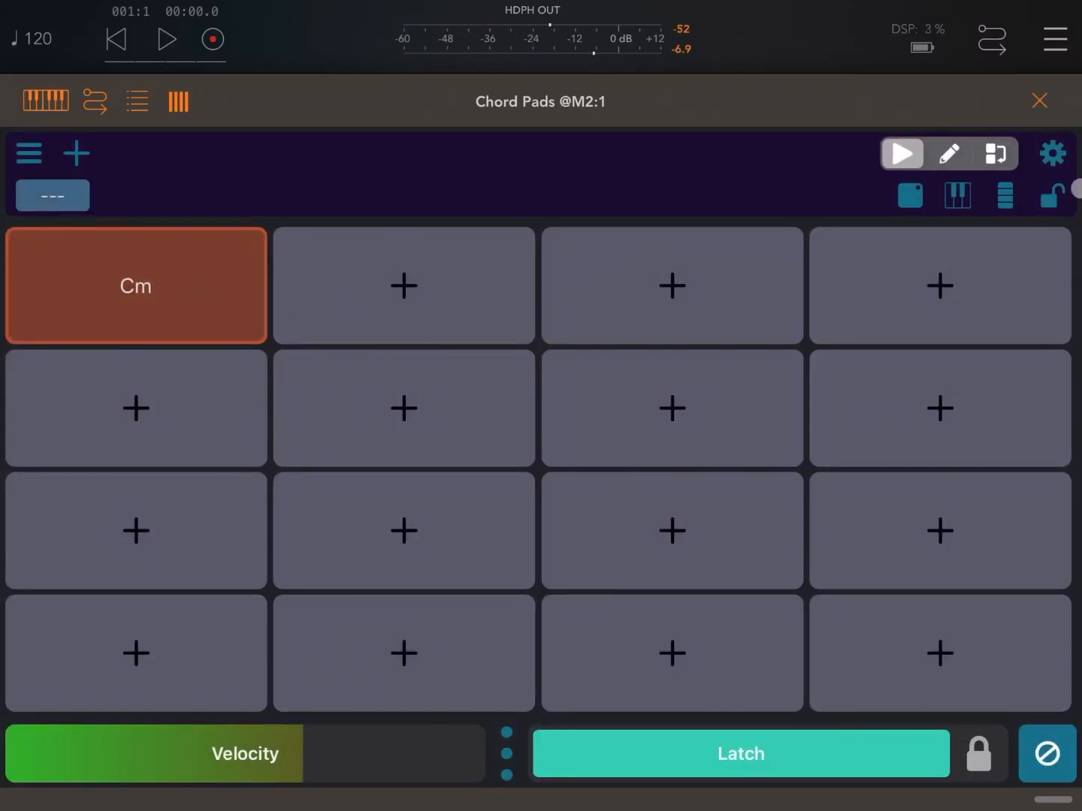
click(1040, 100)
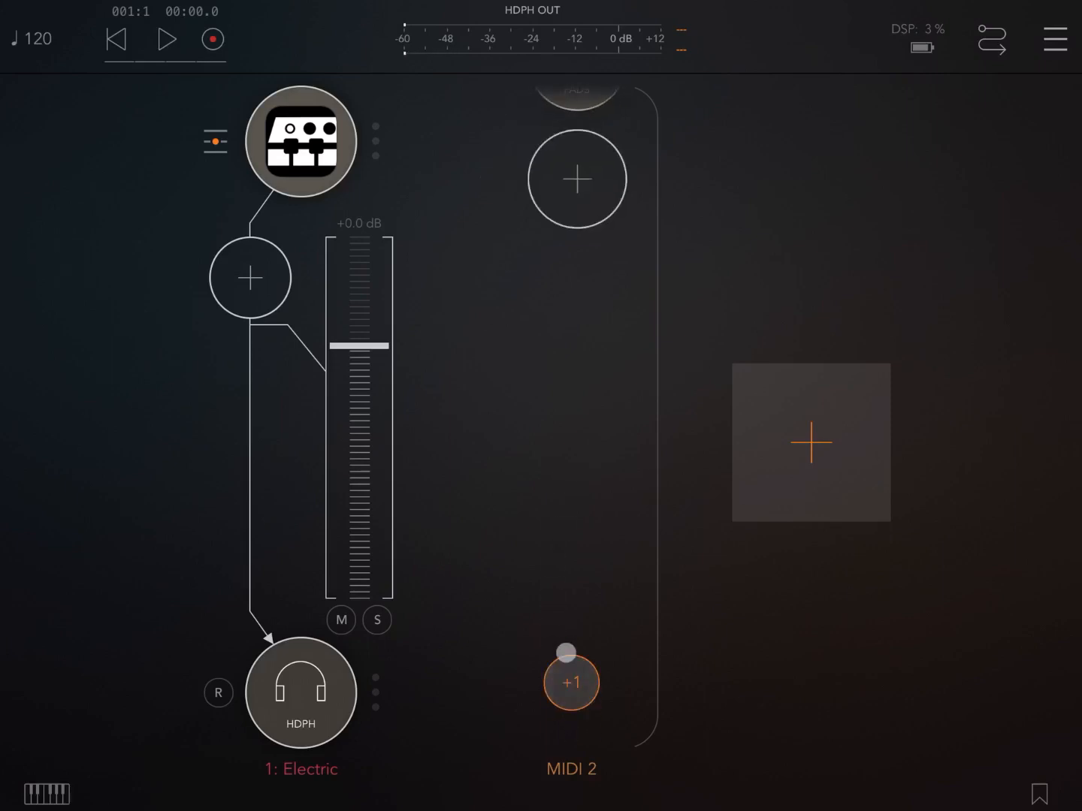
- Load Chord & Scale Identification as a second MIDI processor on the MIDI 2 channel
click(576, 178)
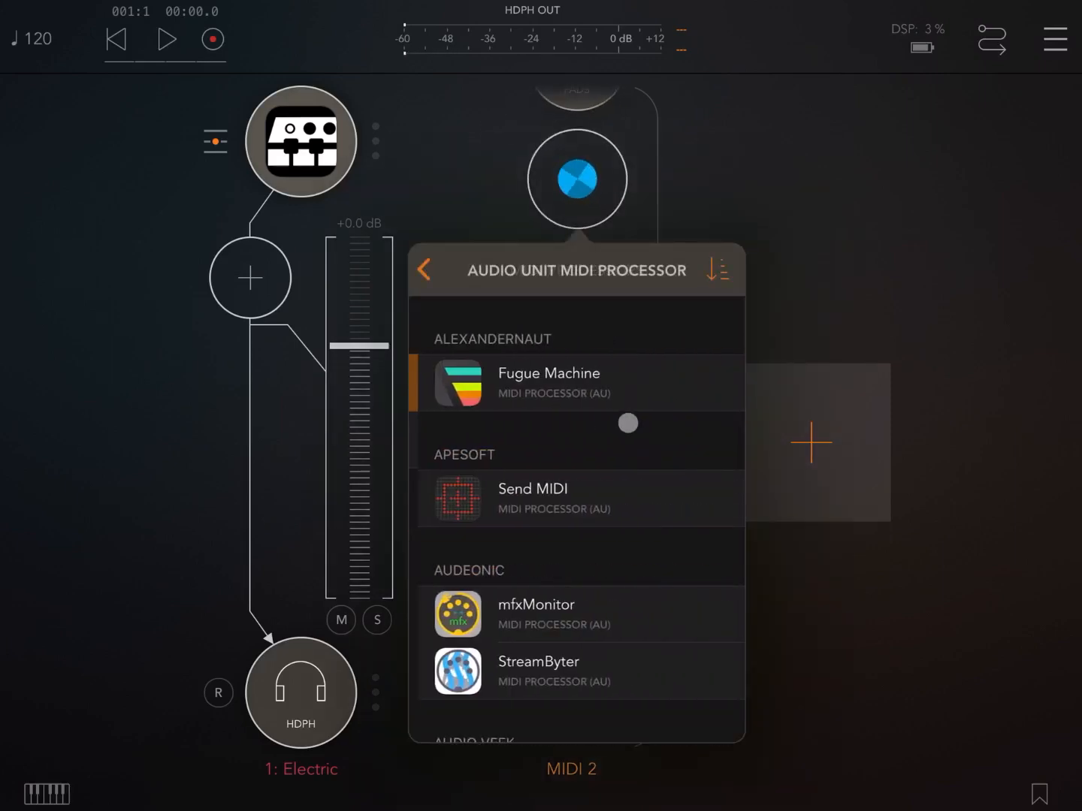
scroll(down, 3)
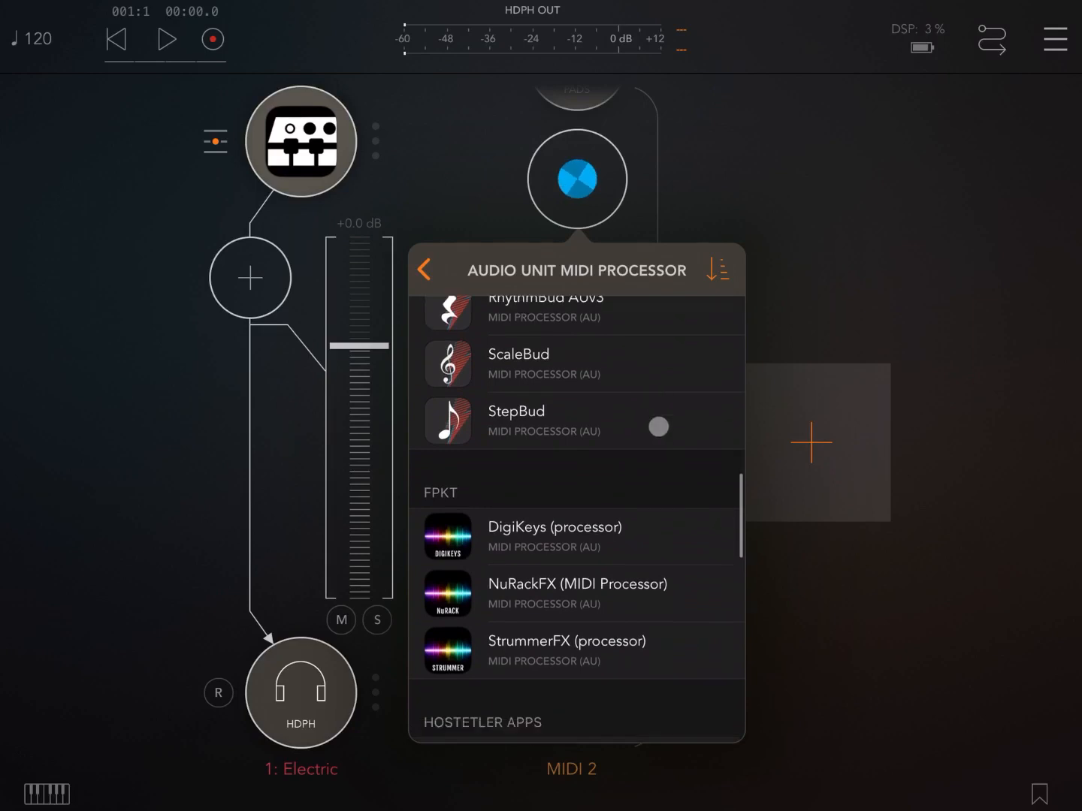
scroll(down, 3)
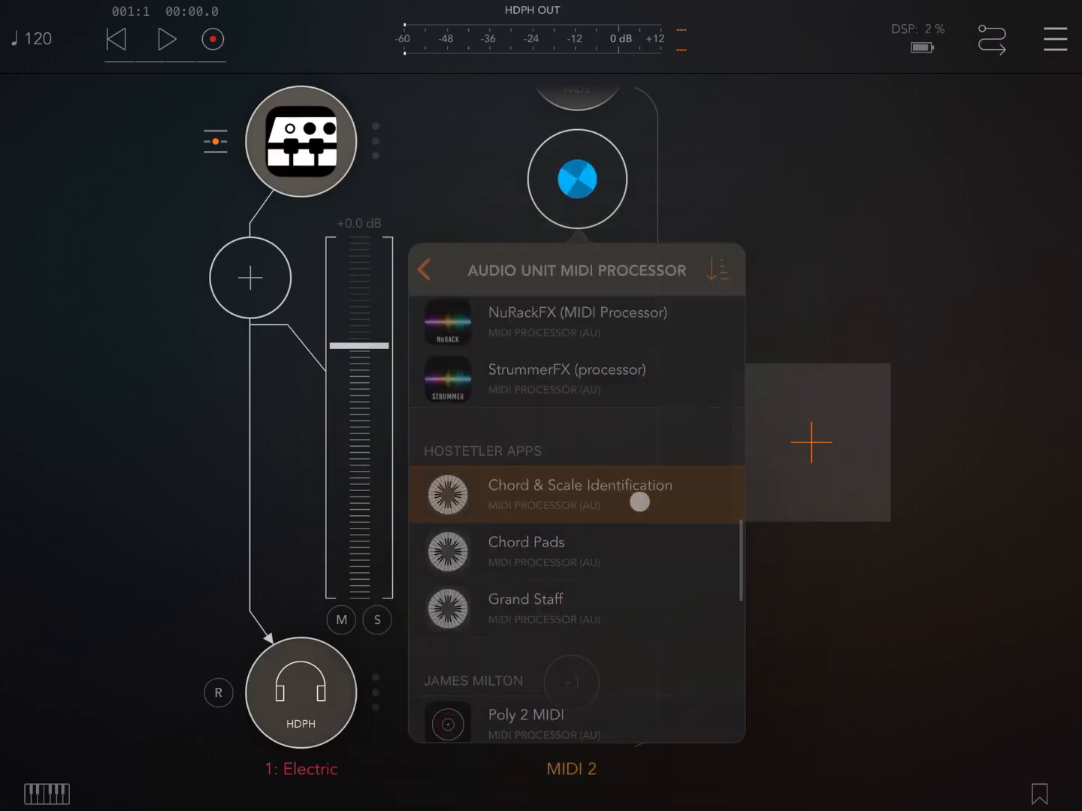
click(579, 486)
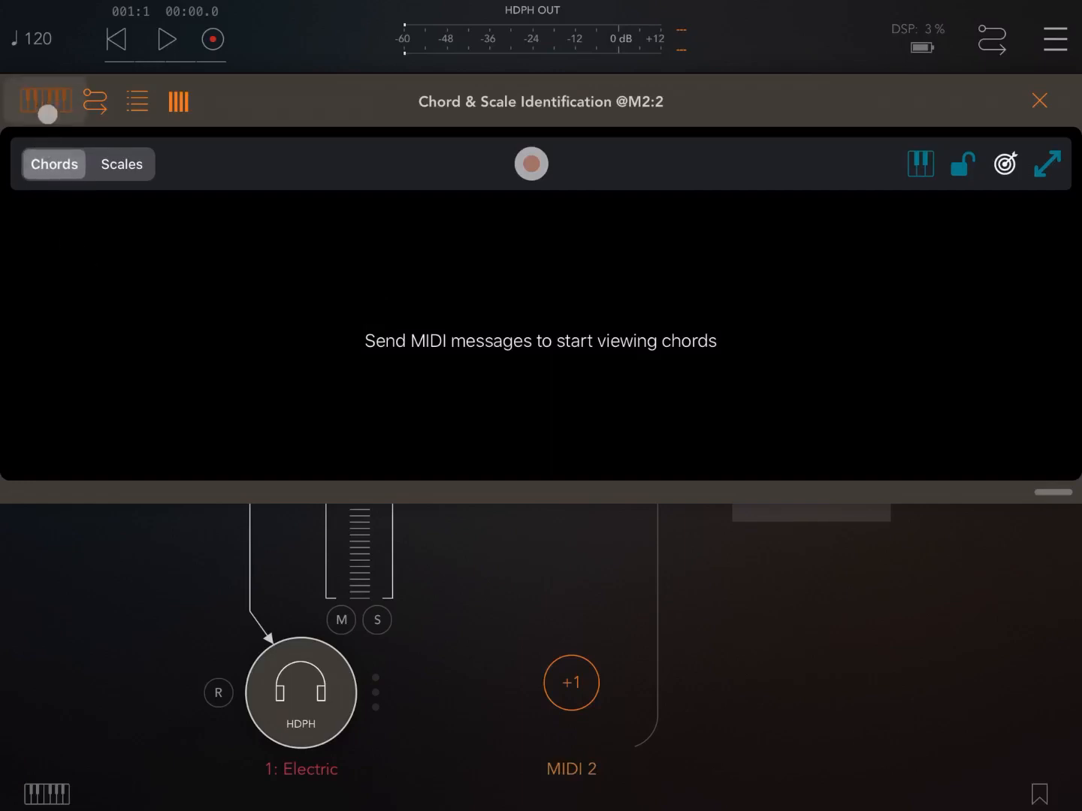
- Show the on-screen keyboard, play a chord, and close the Chord & Scale Identification window
click(45, 101)
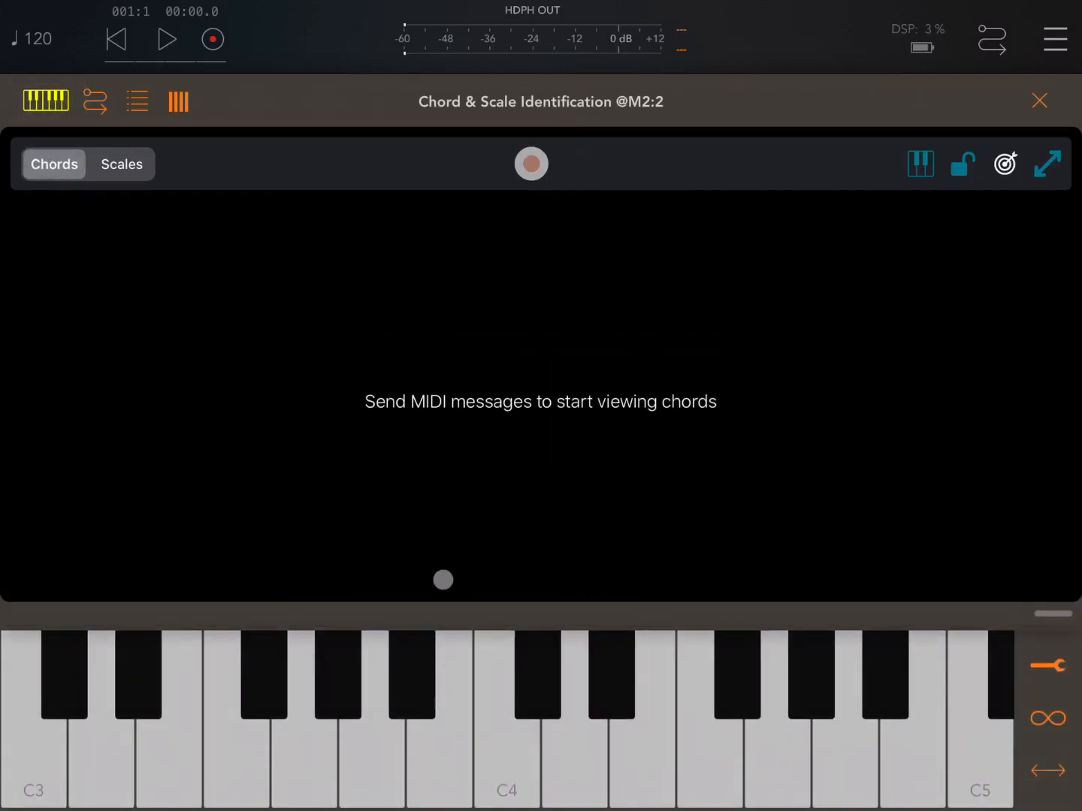
click(505, 736)
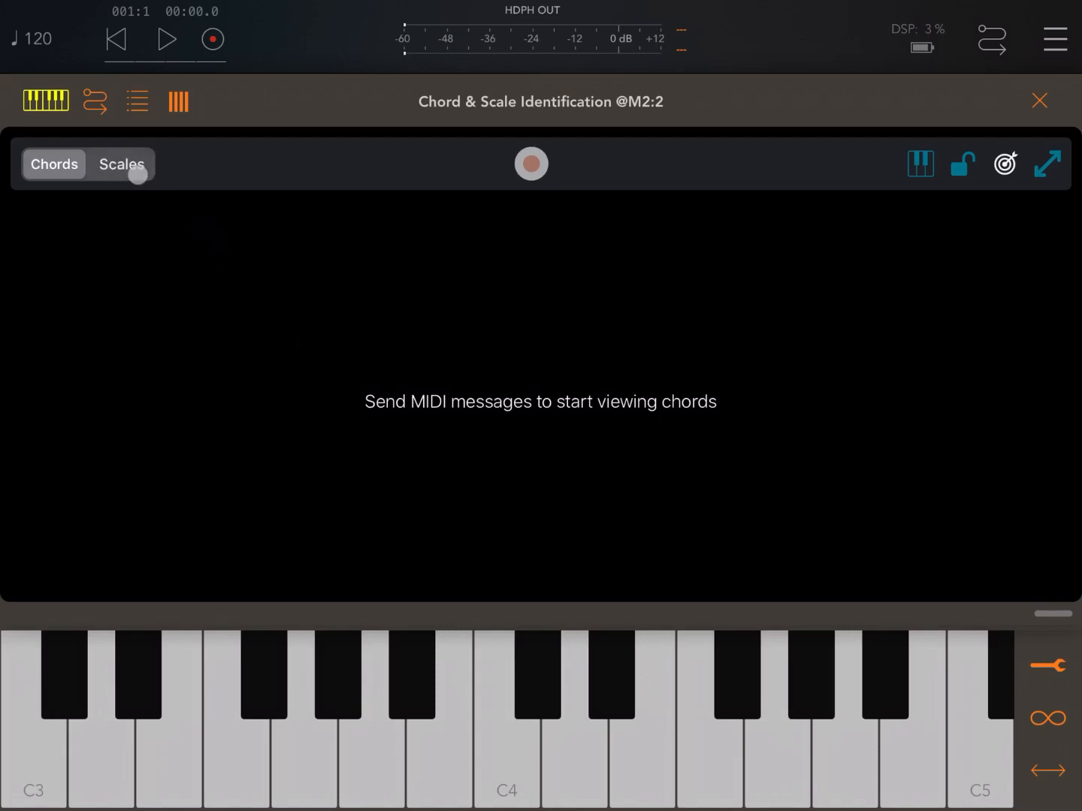
click(1039, 100)
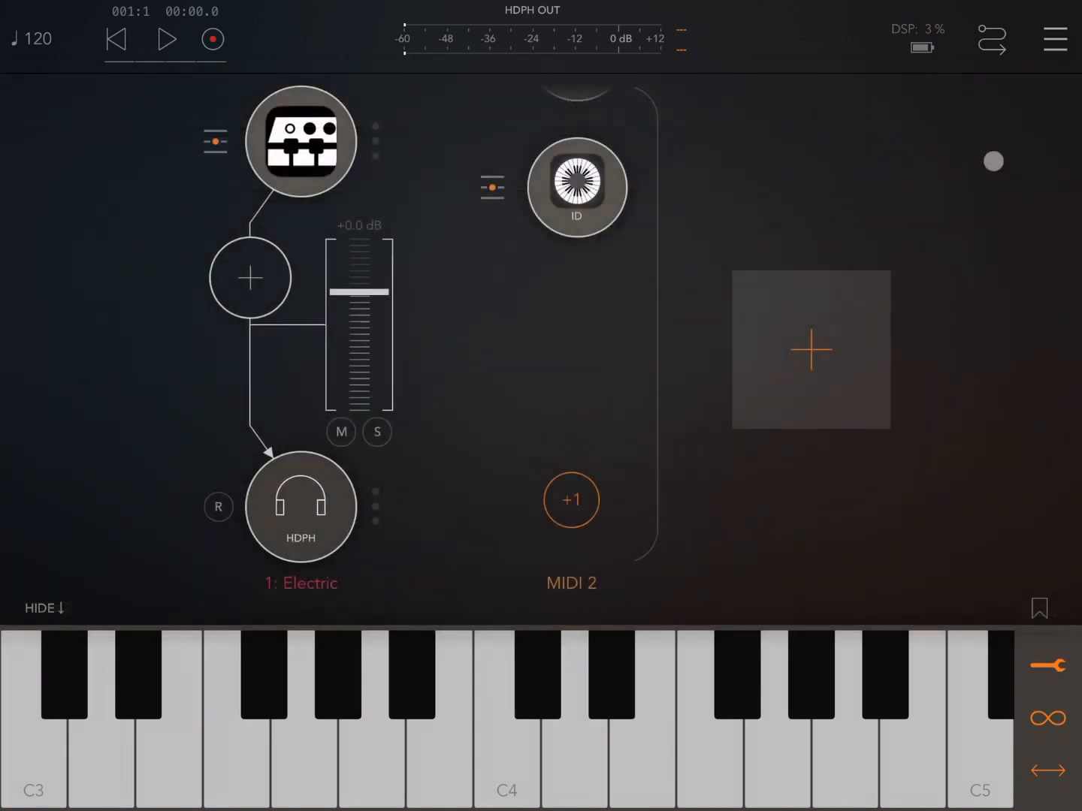
- Add a slot on MIDI 2 and load Grand Staff from the Audio Unit MIDI processors
click(571, 499)
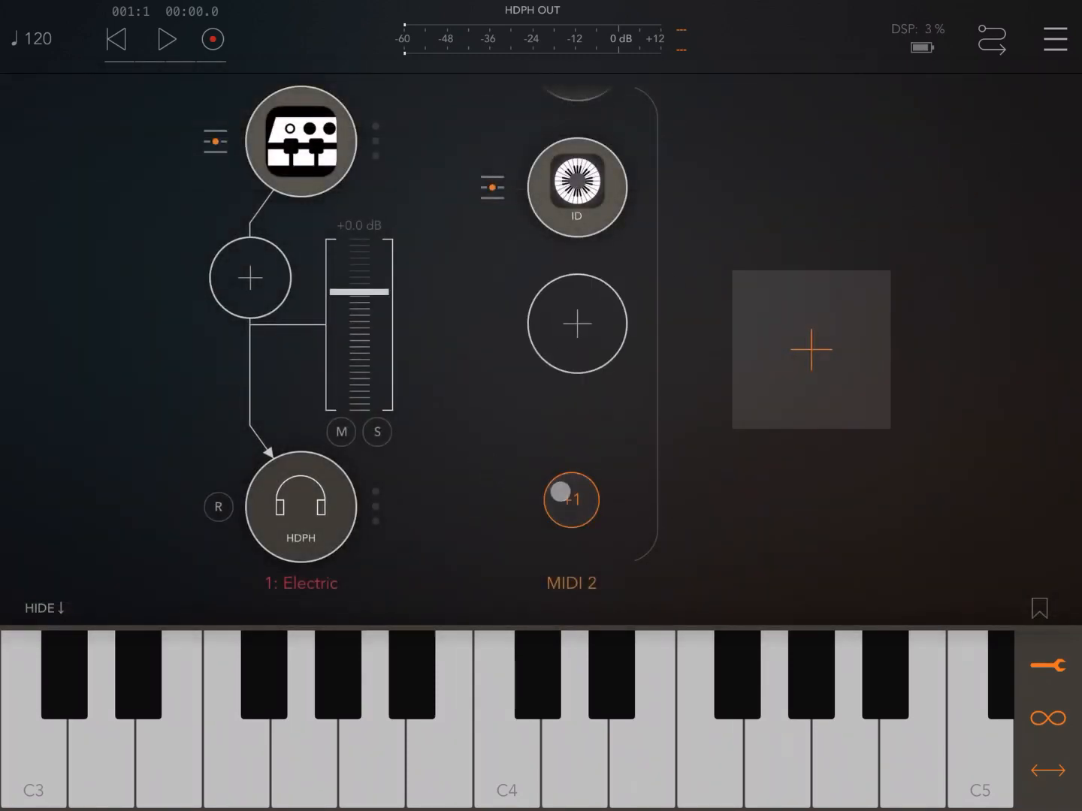
click(577, 325)
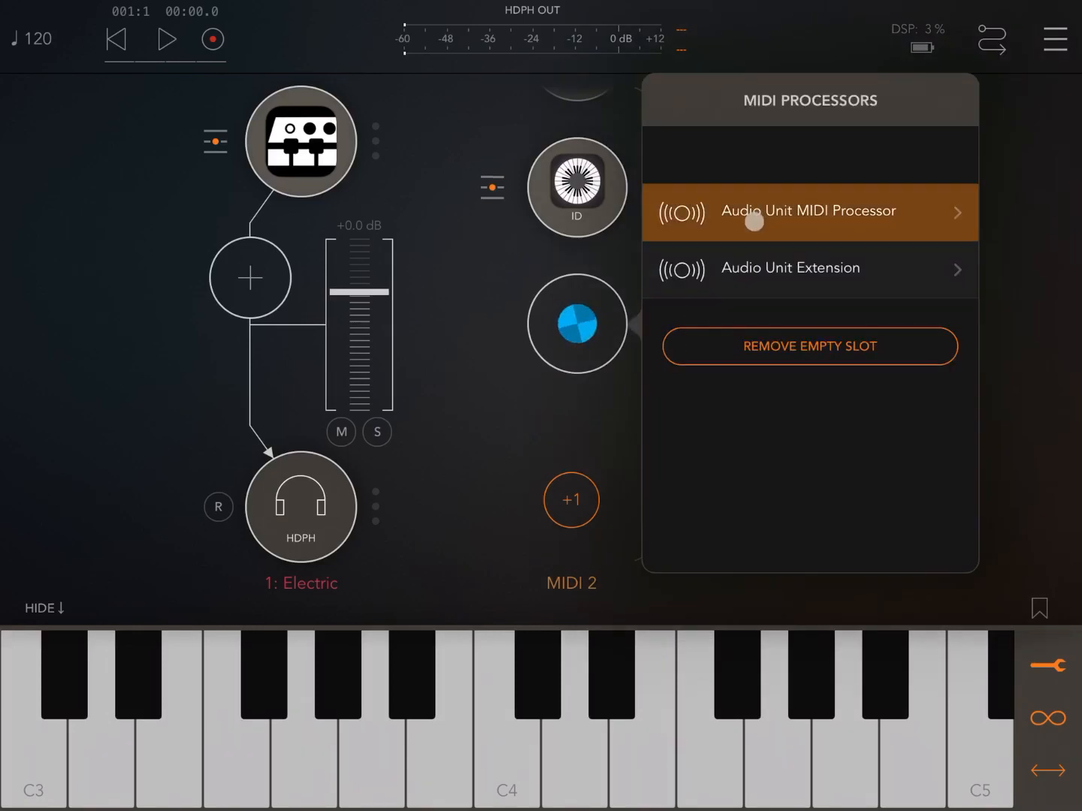
click(808, 211)
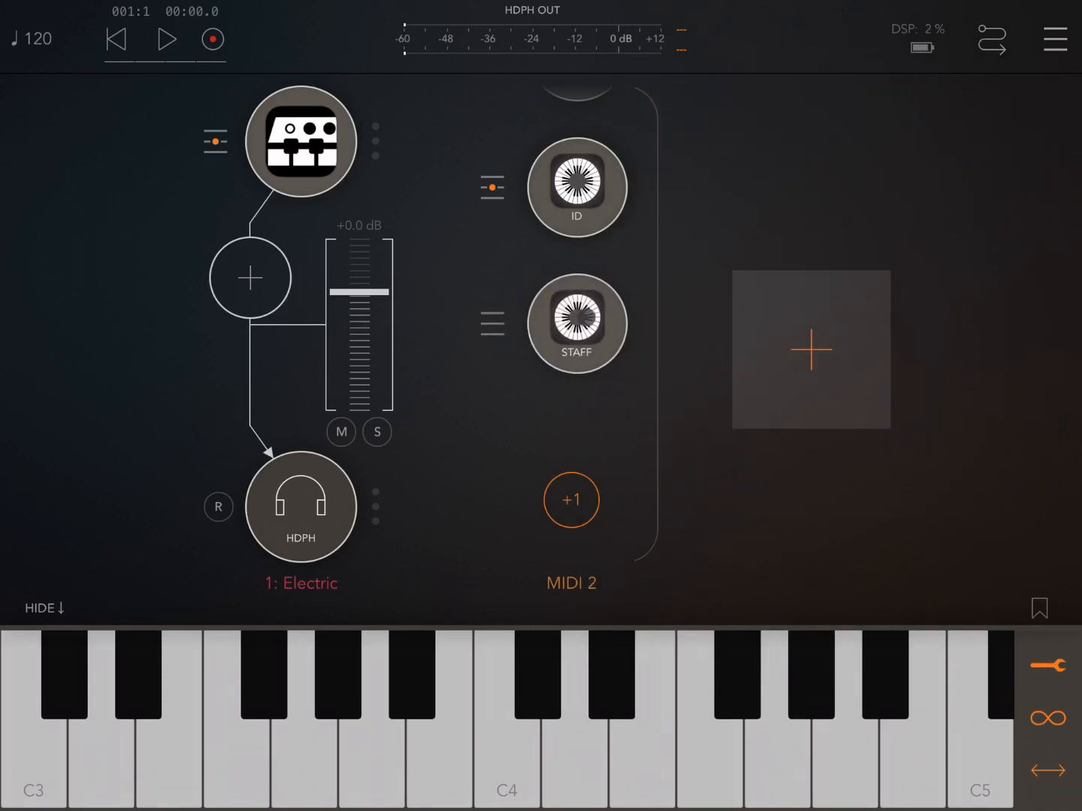
click(576, 325)
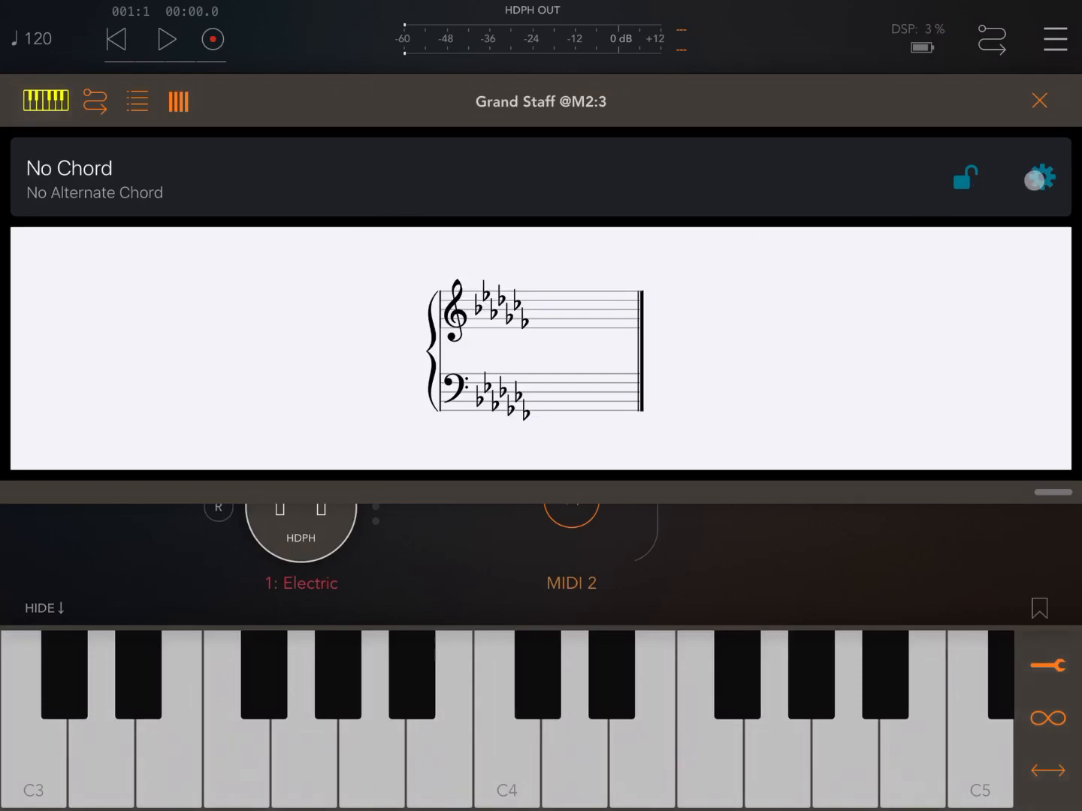
- Set Grand Staff's key signature to 0, play a C Major chord to notate it, and close the window
click(1039, 178)
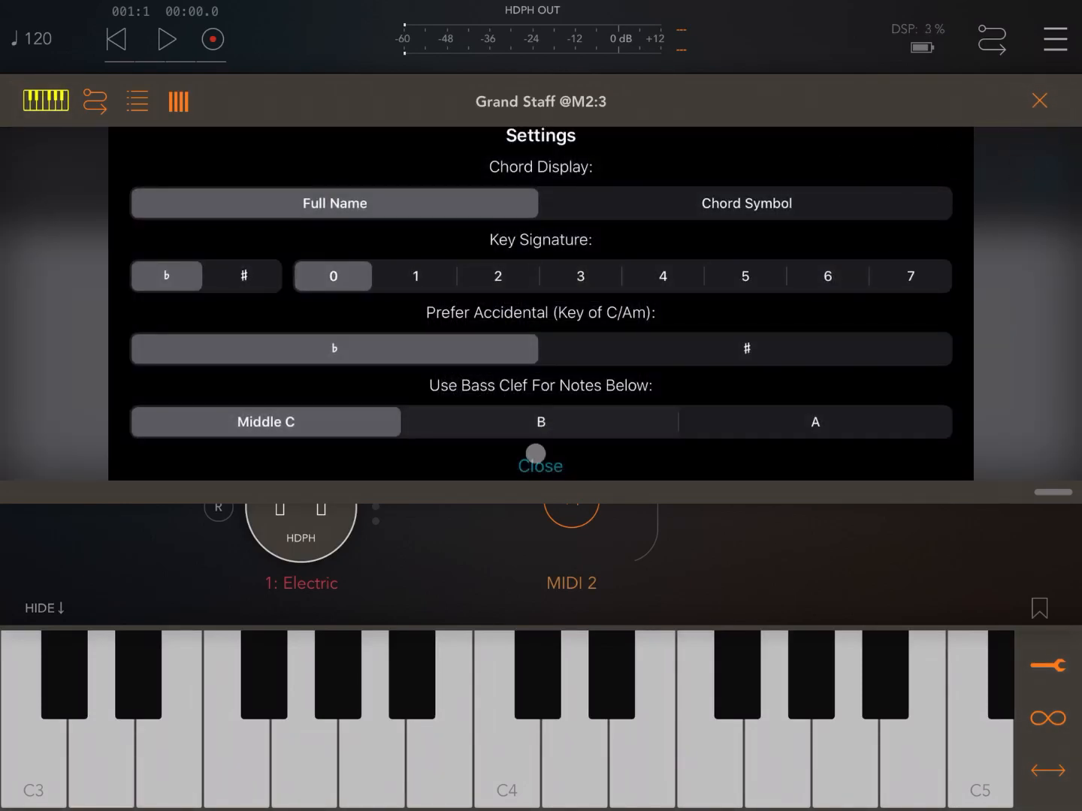
click(540, 465)
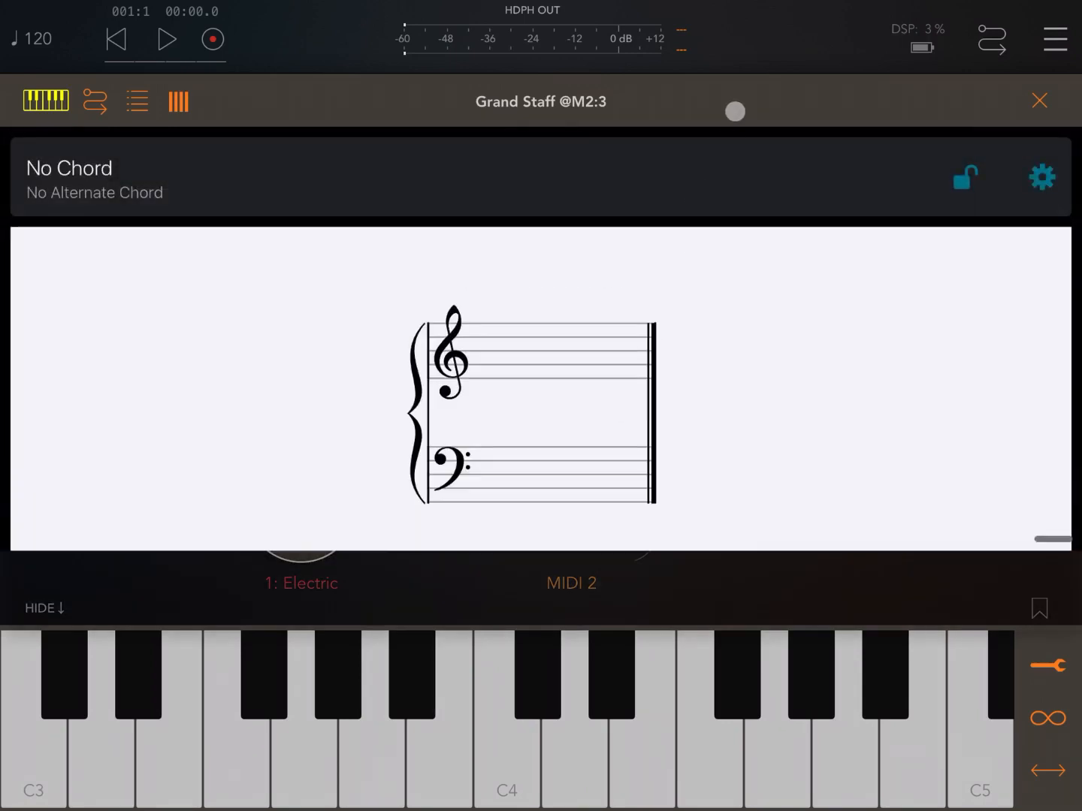
click(506, 714)
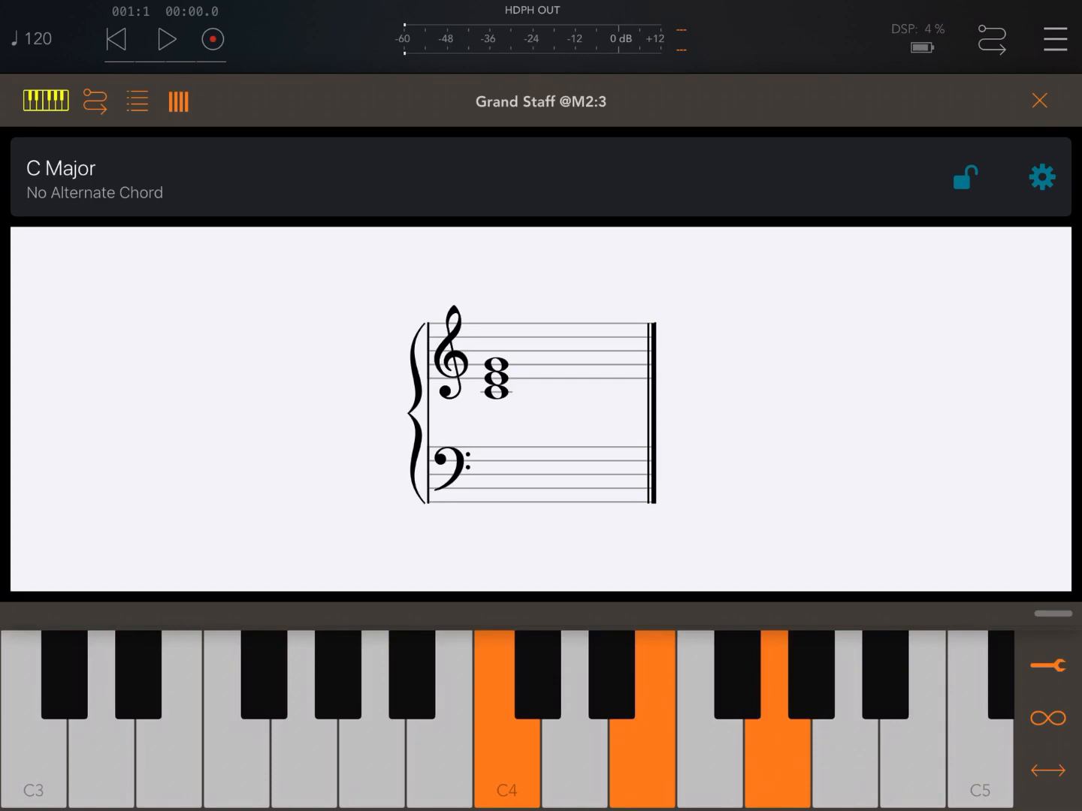
click(1039, 102)
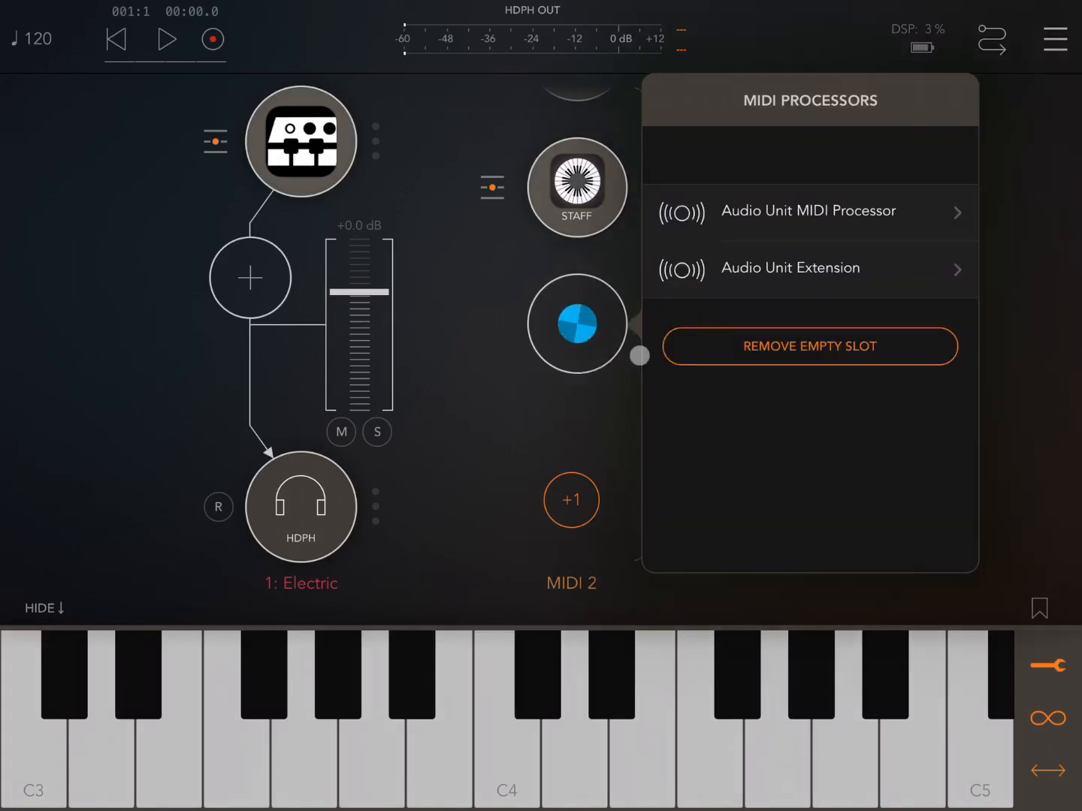
- Search 'chor', load ChordBud 2 into the empty slot, and build its C–Dm–Em progression
click(786, 145)
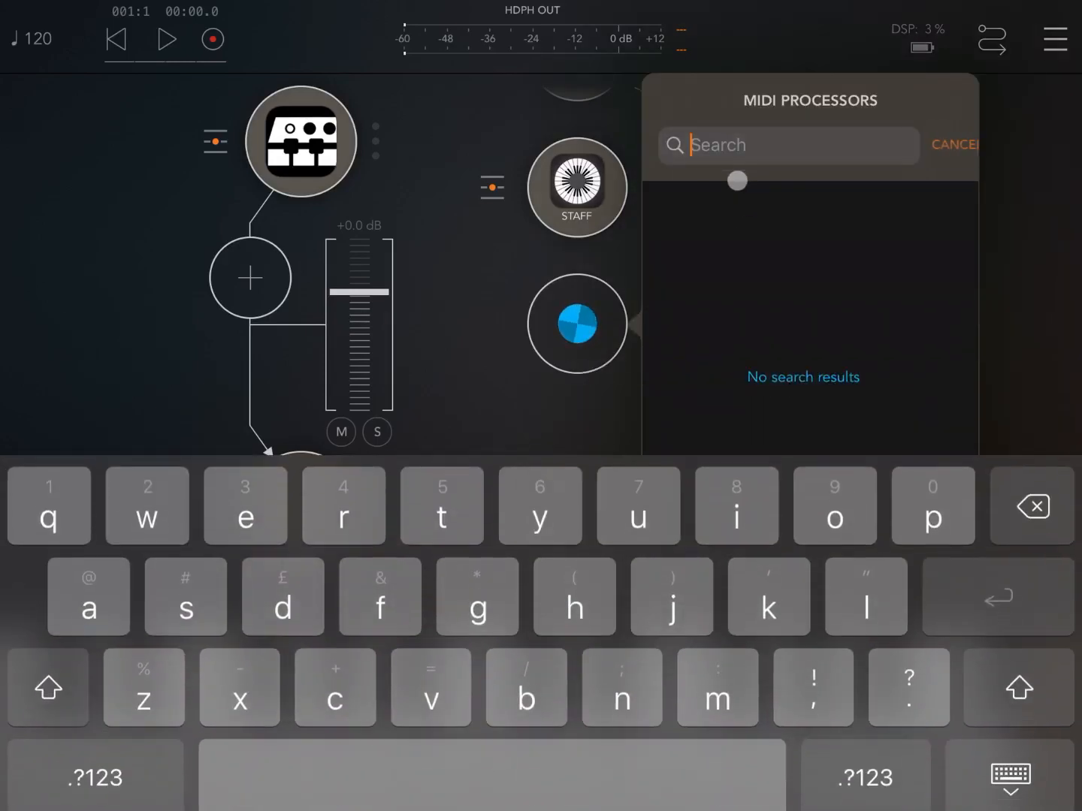
text(chor)
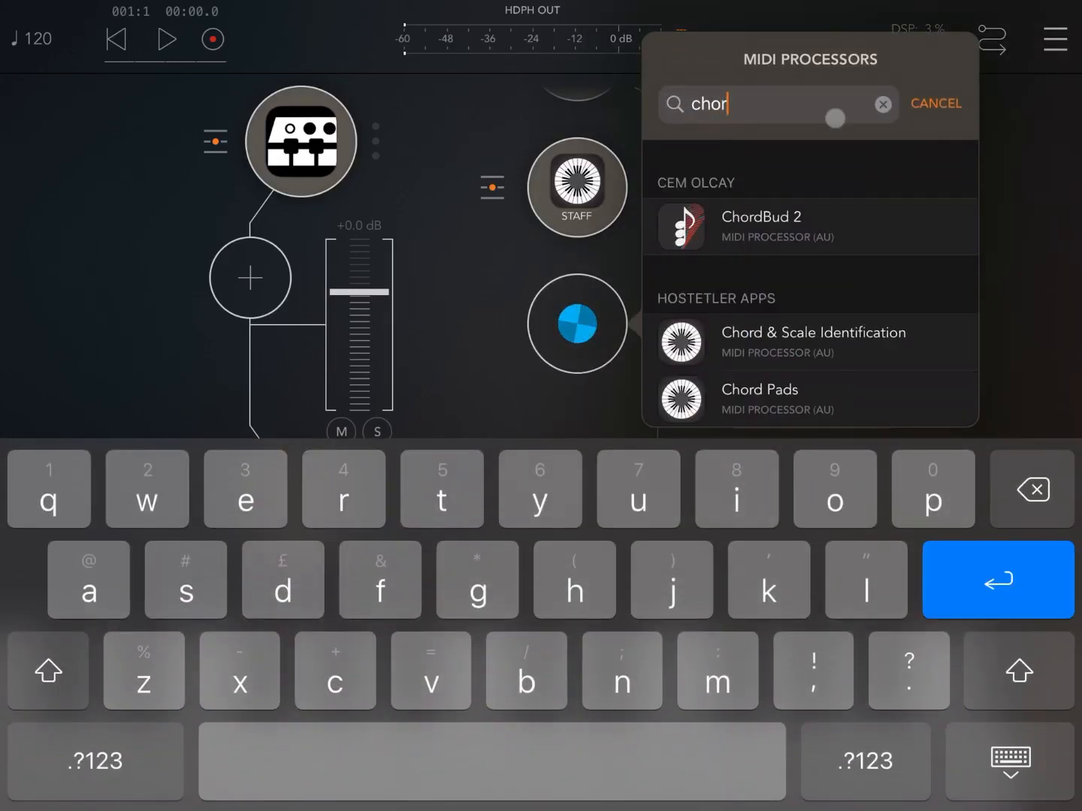
click(761, 227)
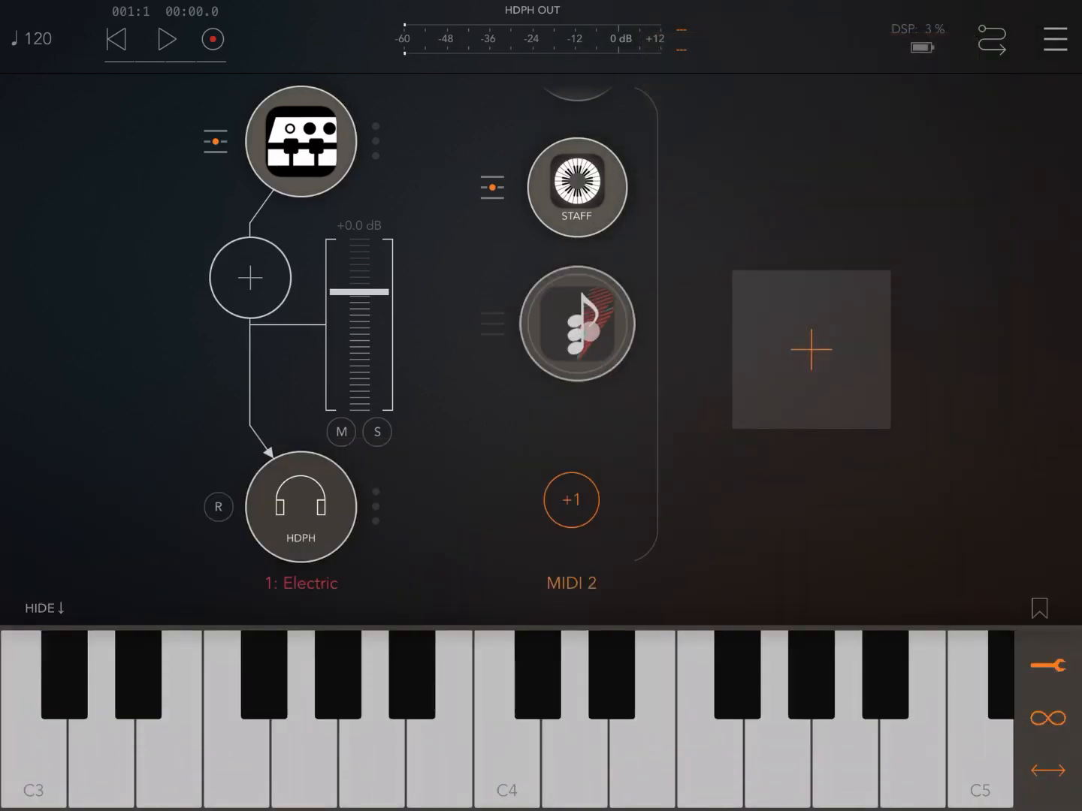
click(576, 325)
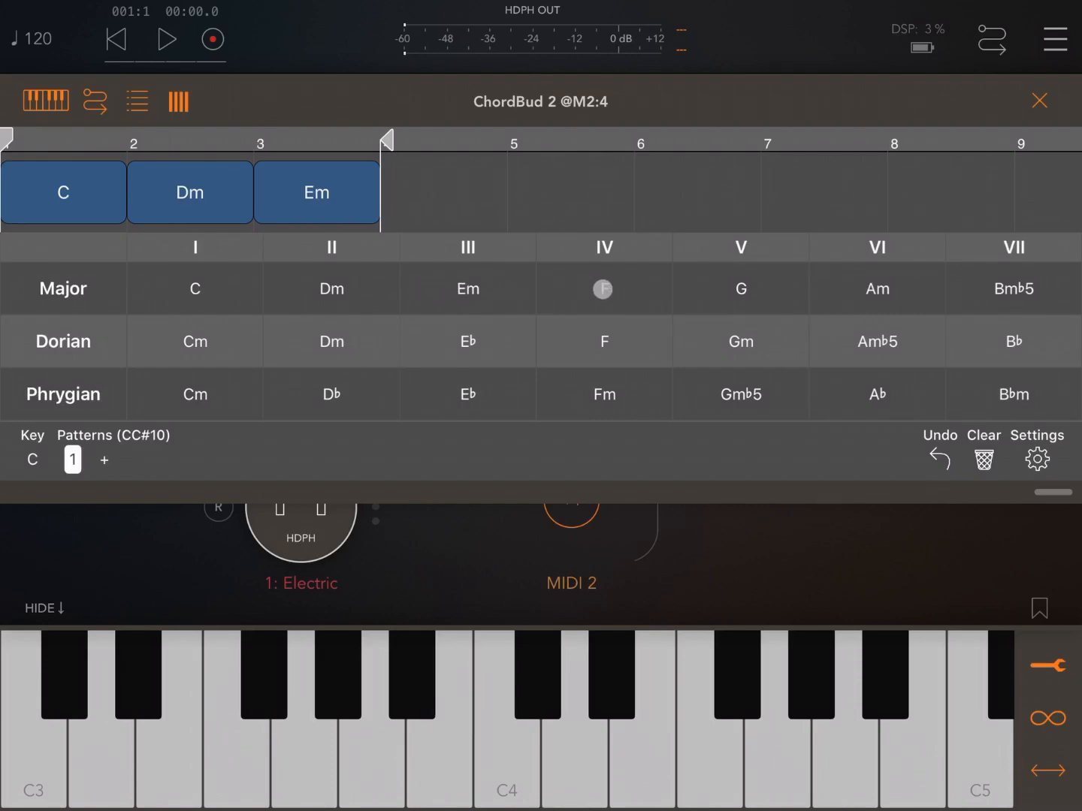
click(1040, 99)
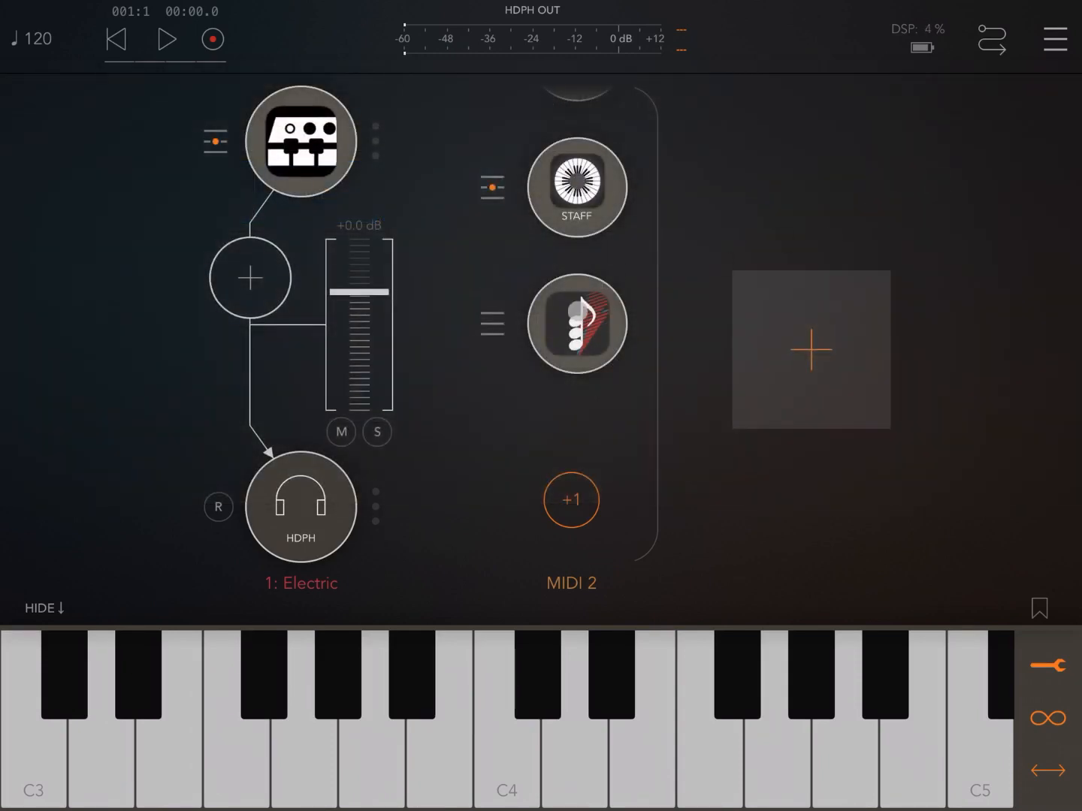
- Route Grand Staff's MIDI input from ChordBud 2 and start playback so it notates the D minor chord
click(577, 188)
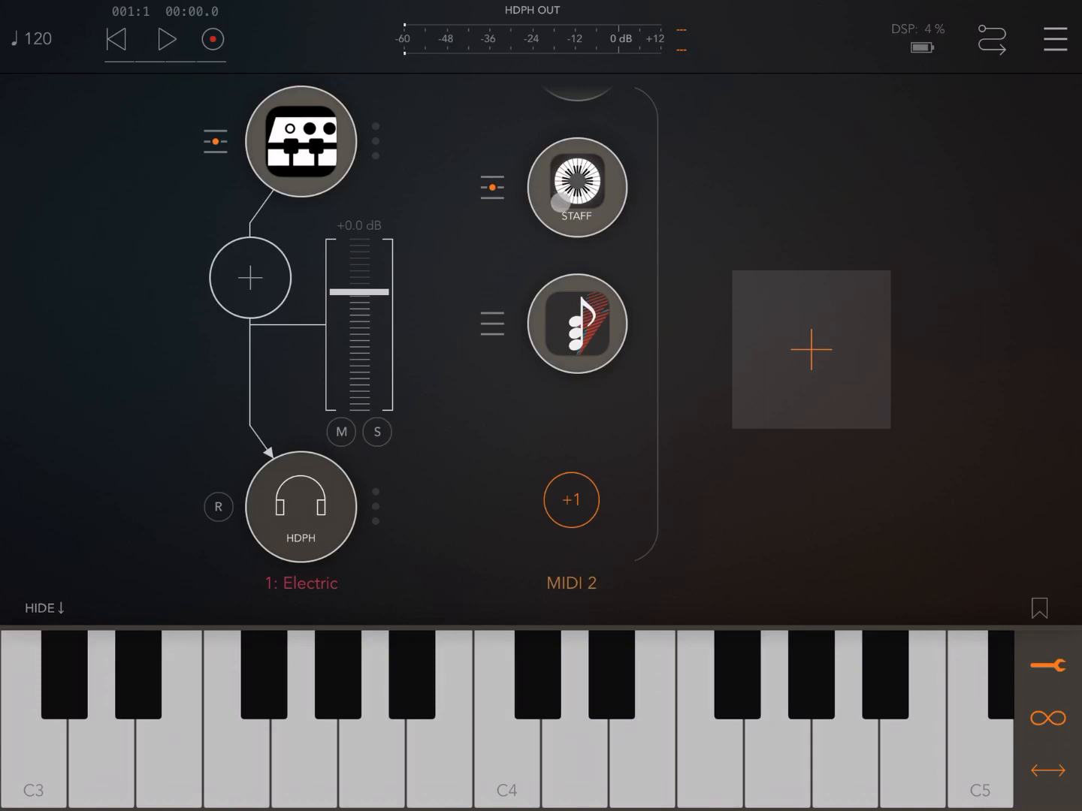
click(492, 188)
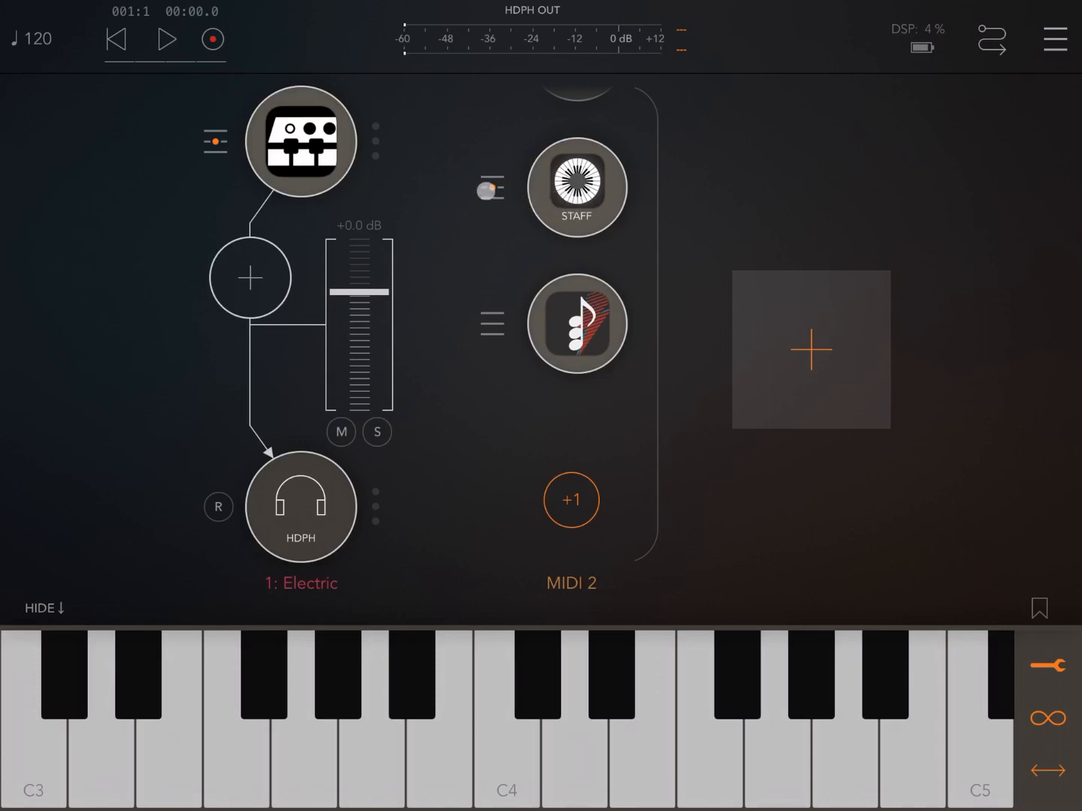
click(491, 187)
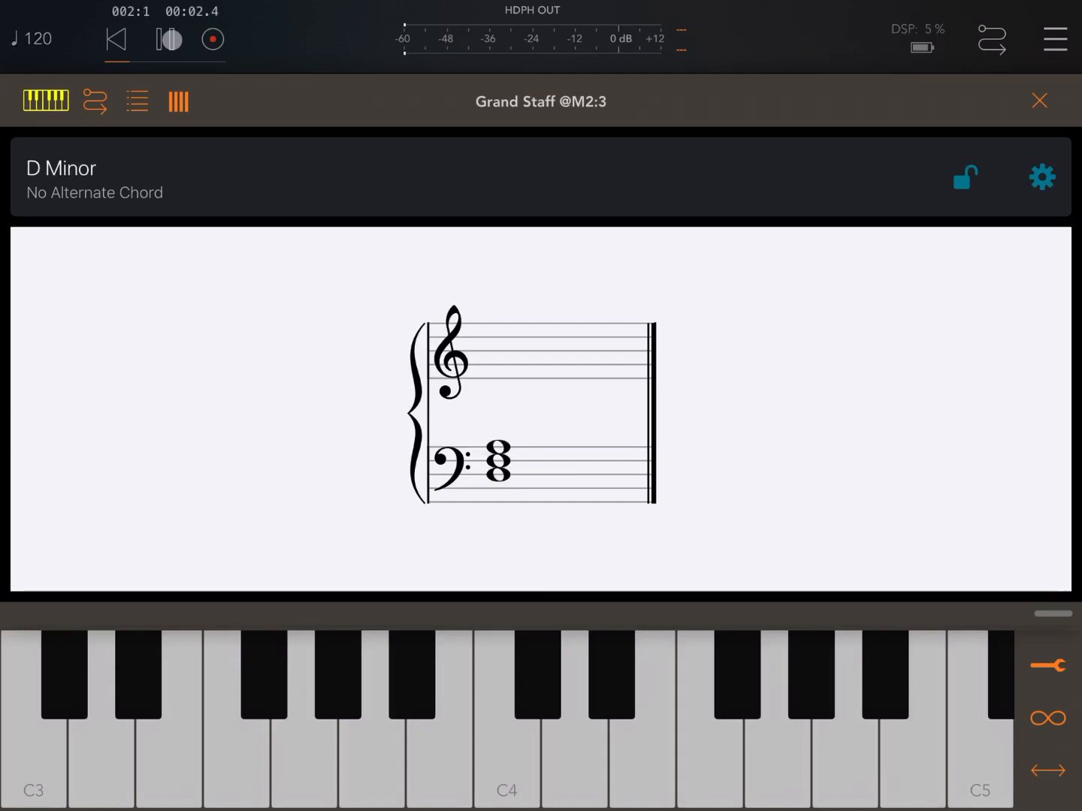
- Stop playback, reopen Grand Staff, and replay the progression from the start to watch chords update
click(164, 39)
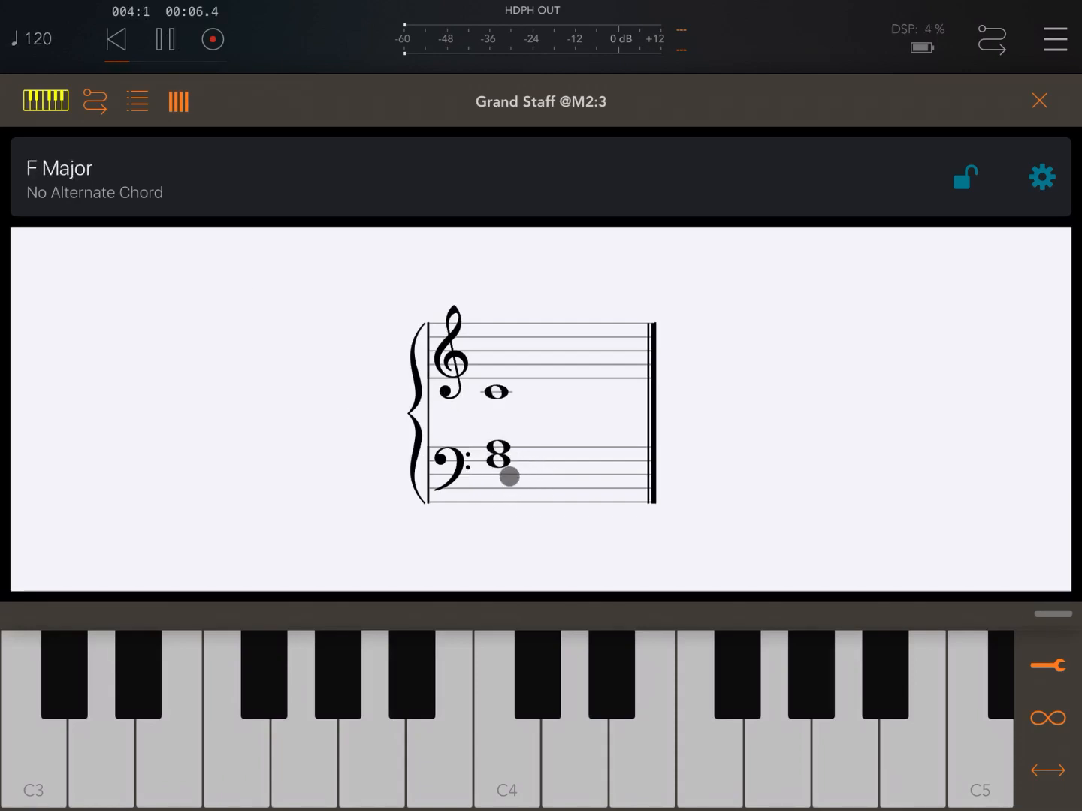
click(165, 39)
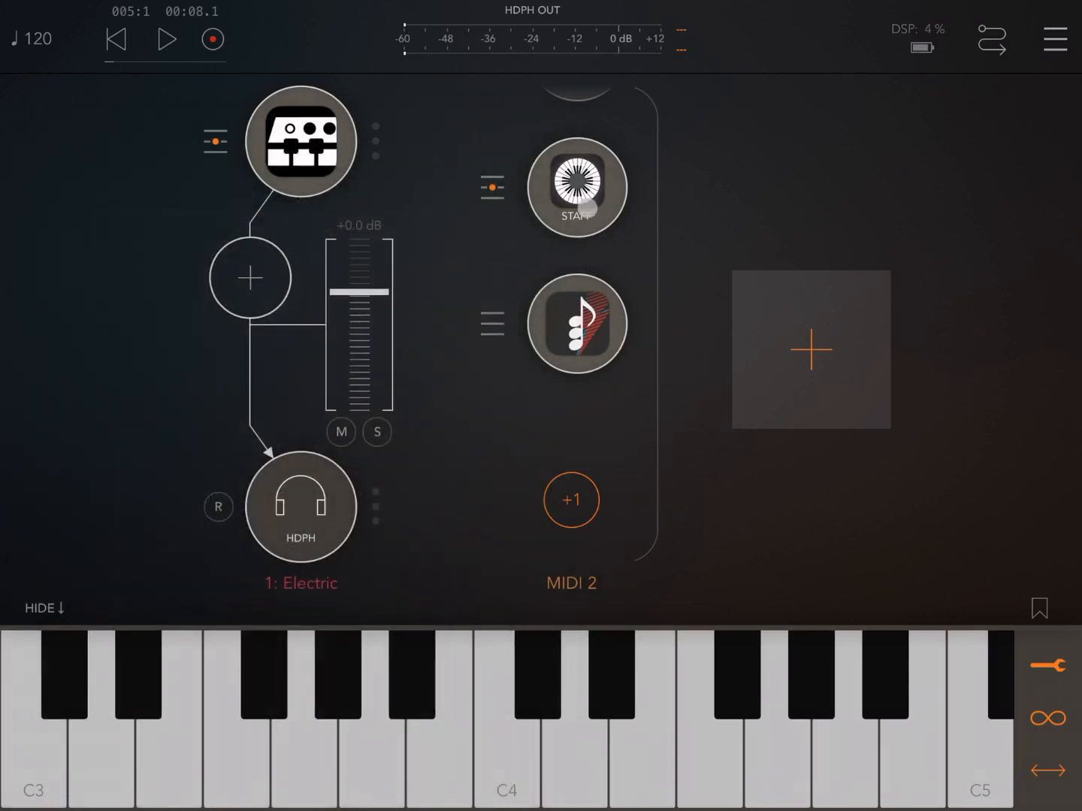
click(577, 324)
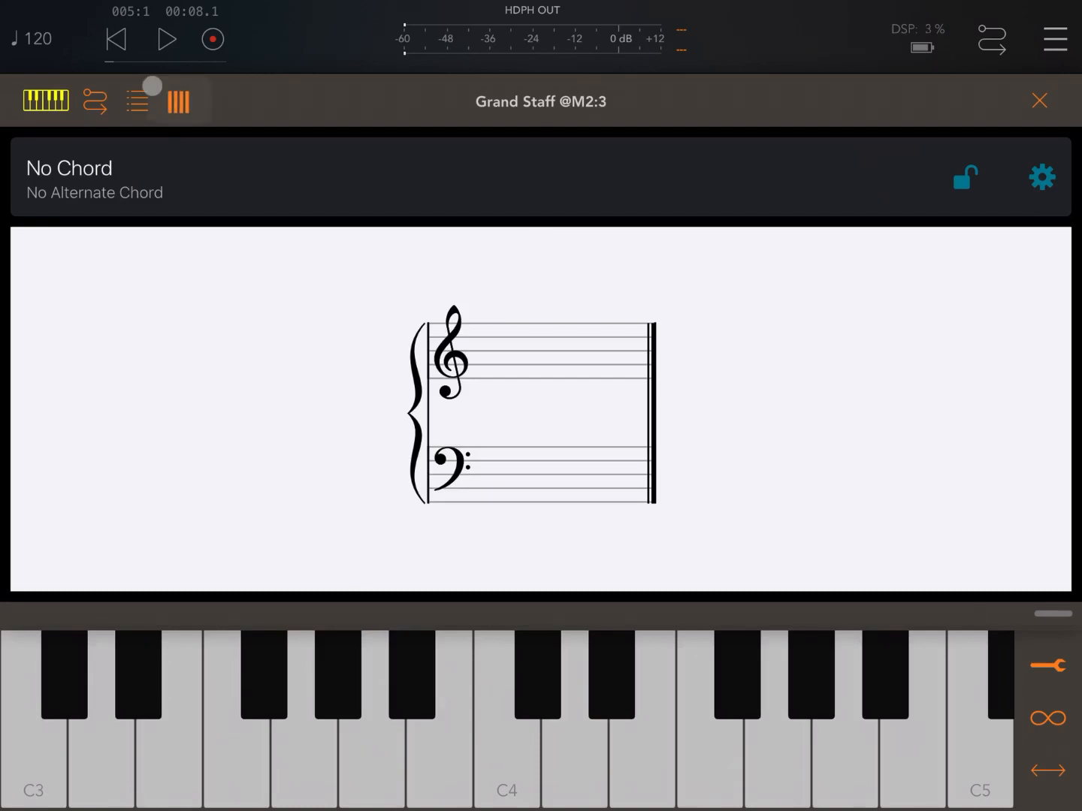
click(166, 39)
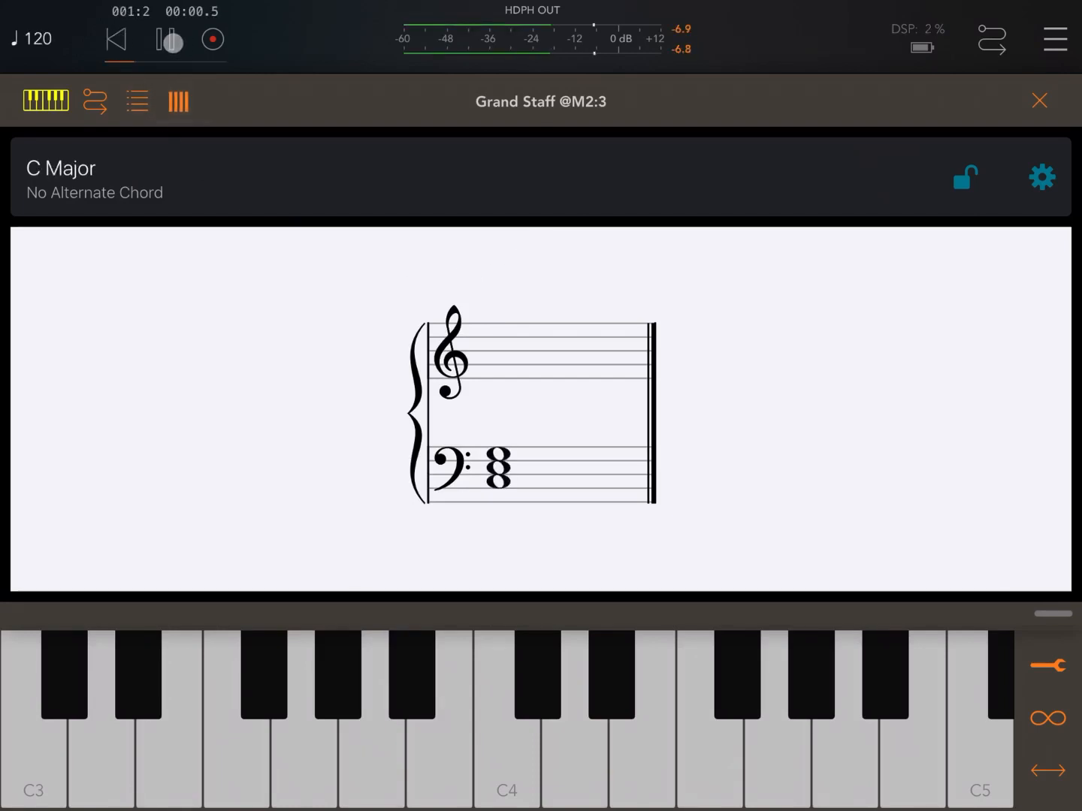
click(167, 39)
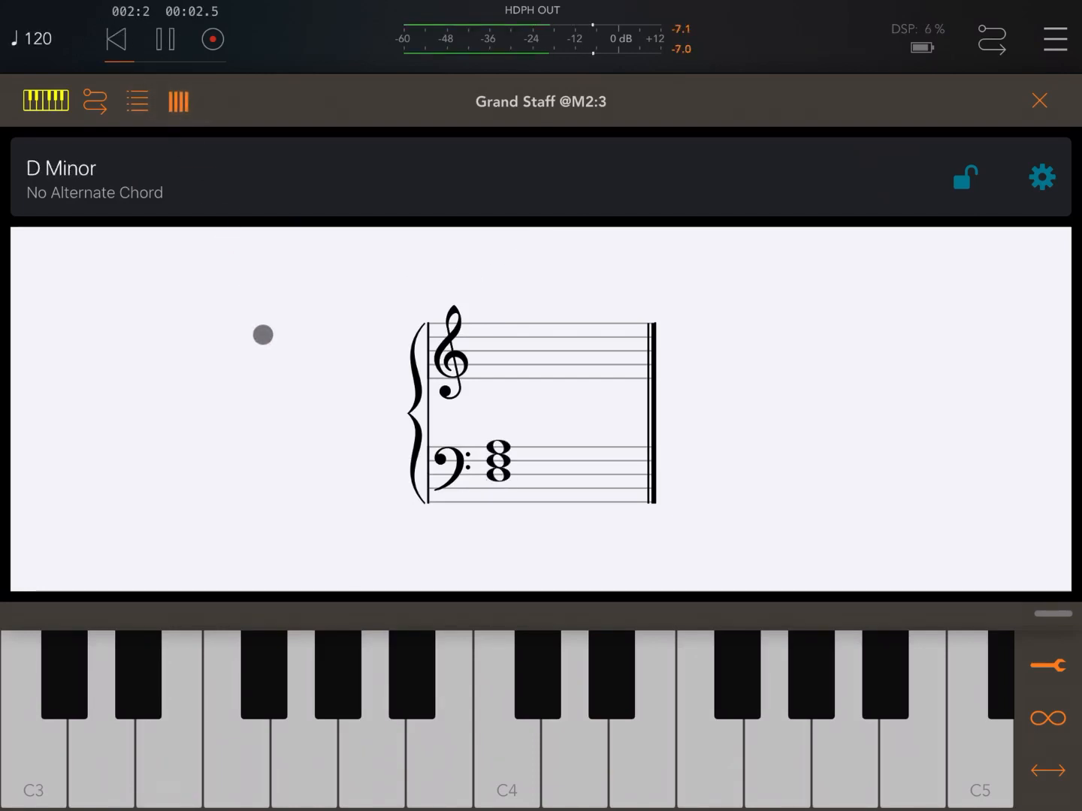